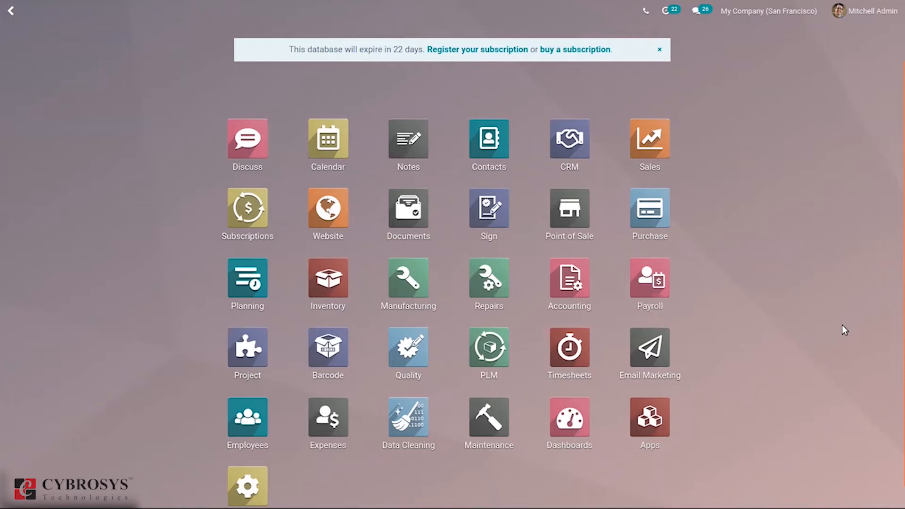
Filter the home screen apps with 'Pr' and launch the Project app
{"action": "type", "text": "Pro"}
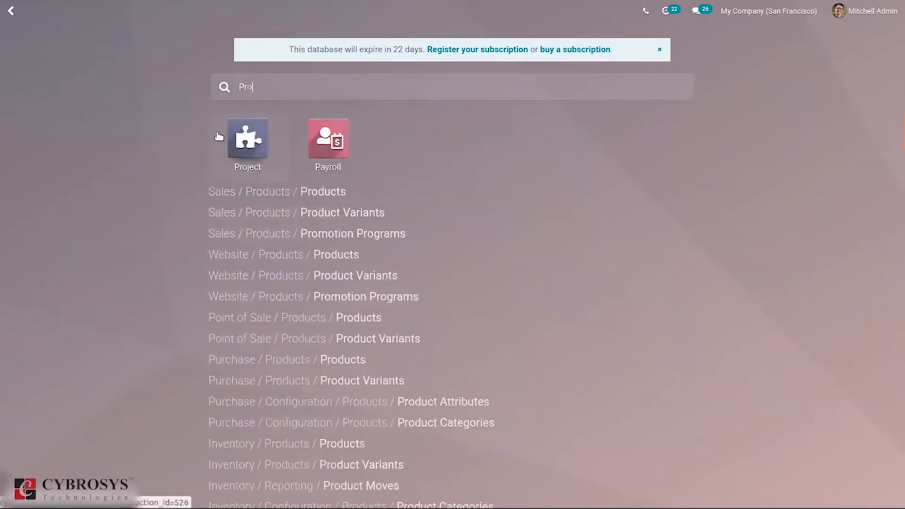
{"action": "left_click", "coordinate": [247, 141]}
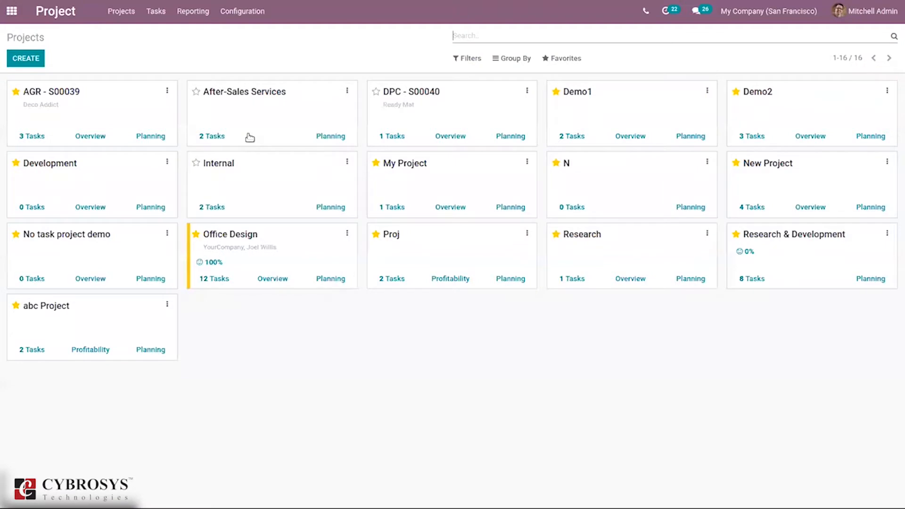
{"action": "mouse_move", "coordinate": [49, 125]}
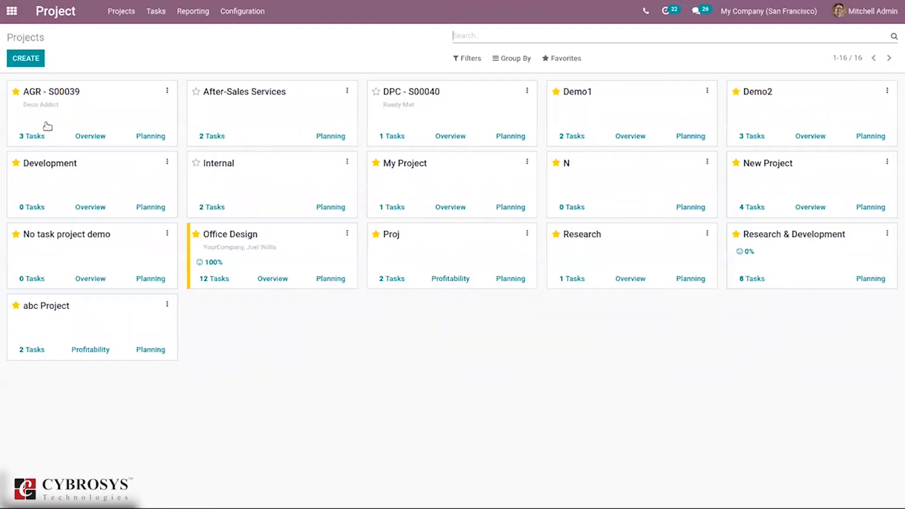
{"action": "mouse_move", "coordinate": [157, 70]}
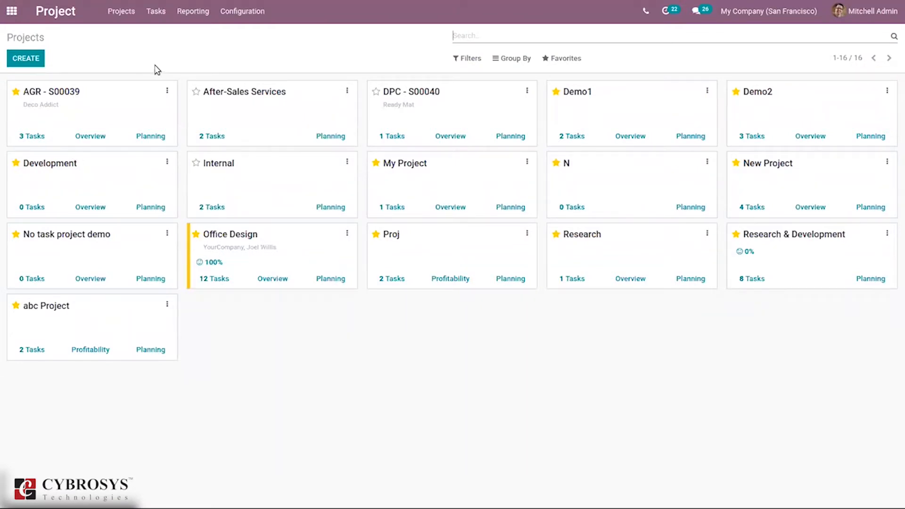
{"action": "mouse_move", "coordinate": [152, 163]}
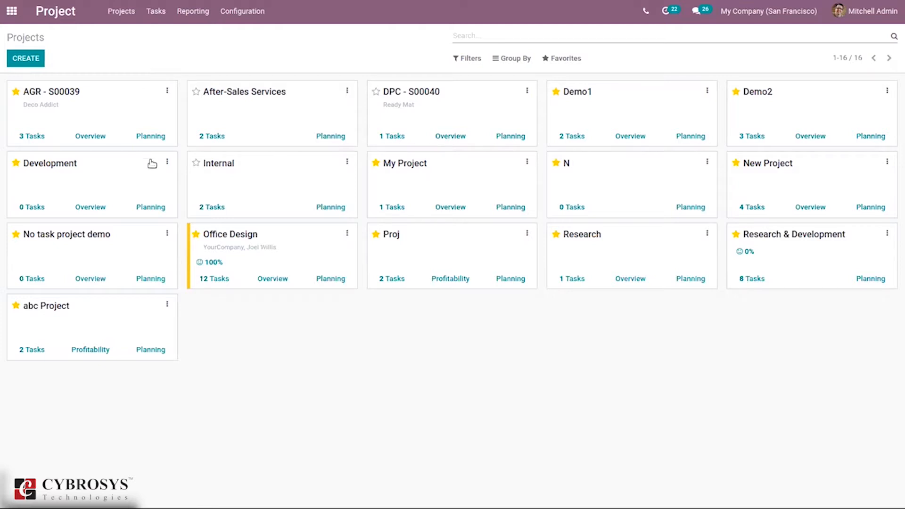
{"action": "mouse_move", "coordinate": [598, 129]}
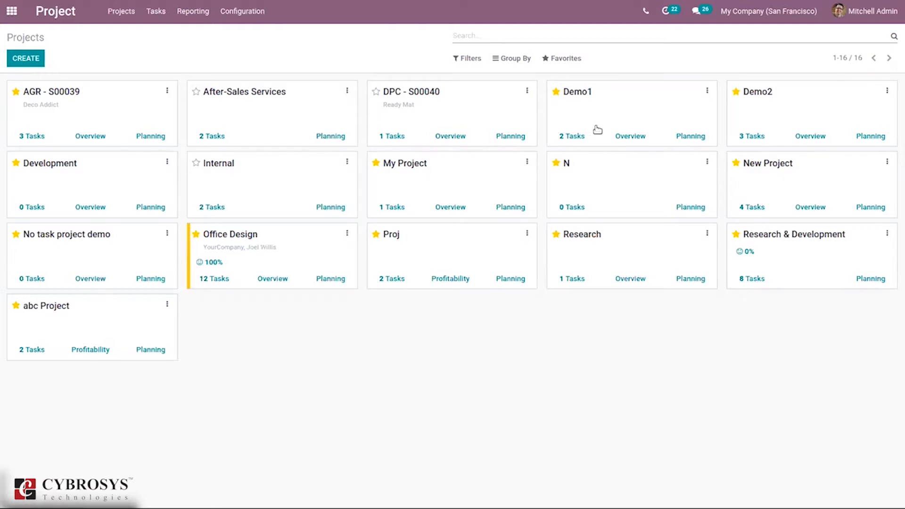
{"action": "mouse_move", "coordinate": [572, 140]}
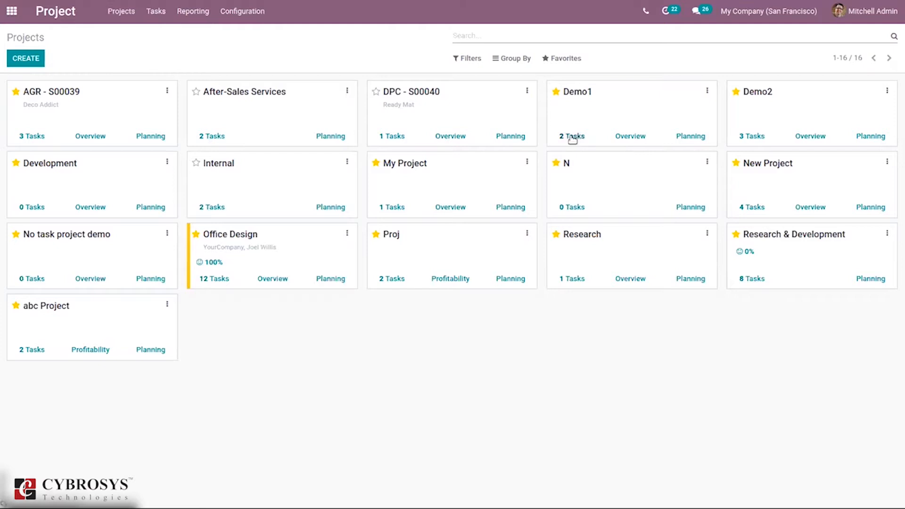
In Demo1's tasks, drag the Test card from New into Done and go back to all projects
{"action": "left_click", "coordinate": [570, 136]}
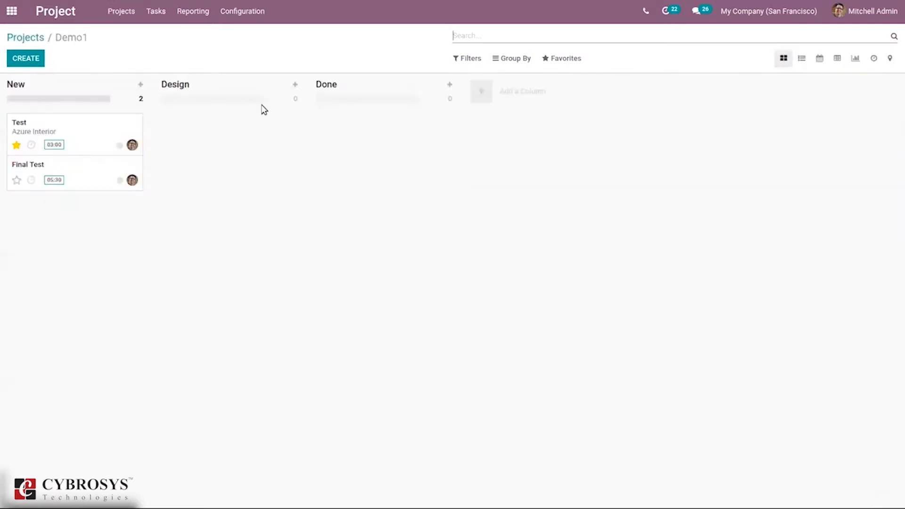
{"action": "mouse_move", "coordinate": [143, 47]}
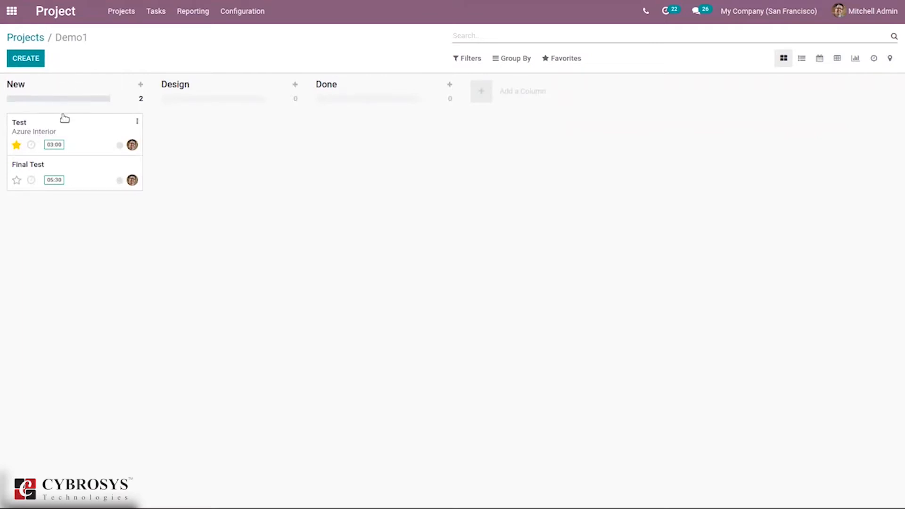
{"action": "mouse_move", "coordinate": [99, 127]}
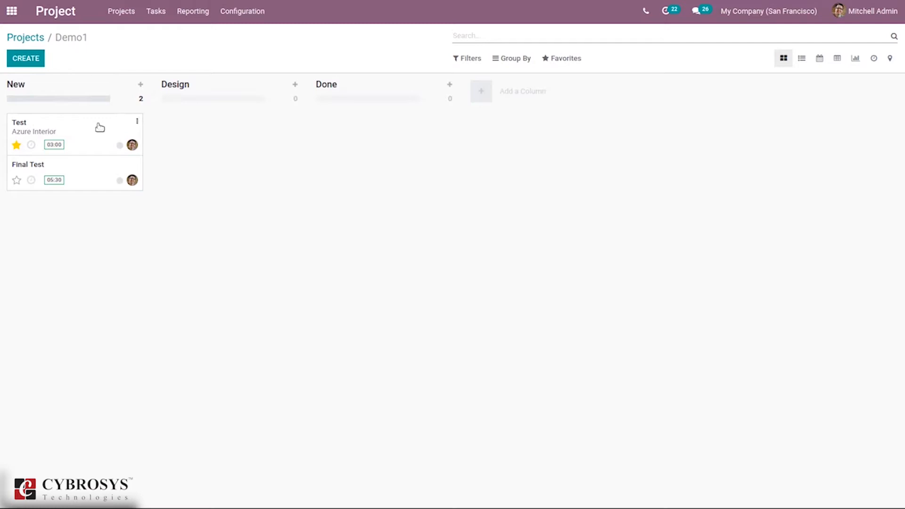
{"action": "left_click_drag", "start_coordinate": [74, 133], "coordinate": [227, 126]}
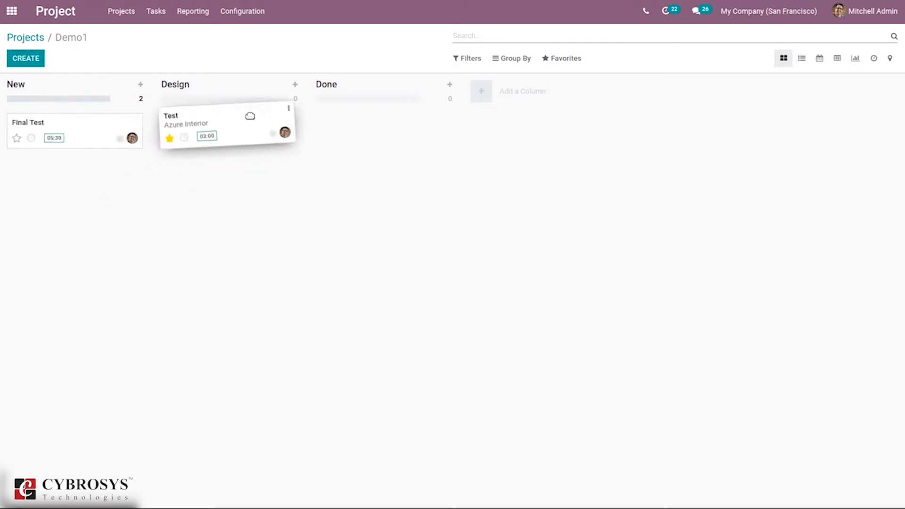
{"action": "left_click_drag", "start_coordinate": [228, 124], "coordinate": [384, 134]}
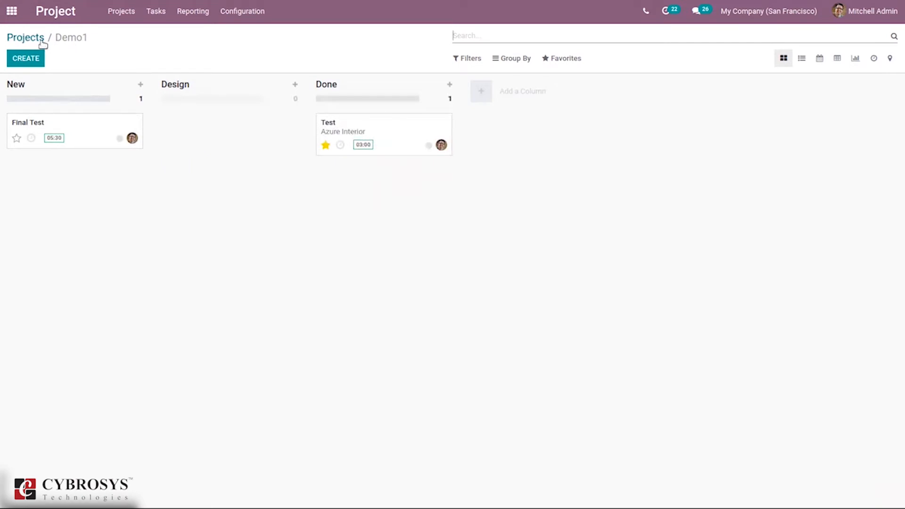
{"action": "left_click", "coordinate": [25, 37]}
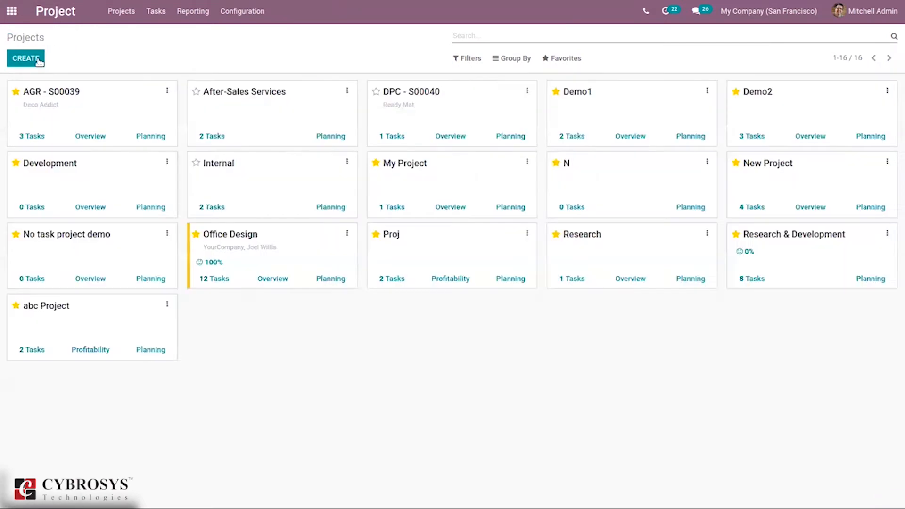
Create a project named 'Demo Research Project' and confirm to reach its task board
{"action": "left_click", "coordinate": [25, 58]}
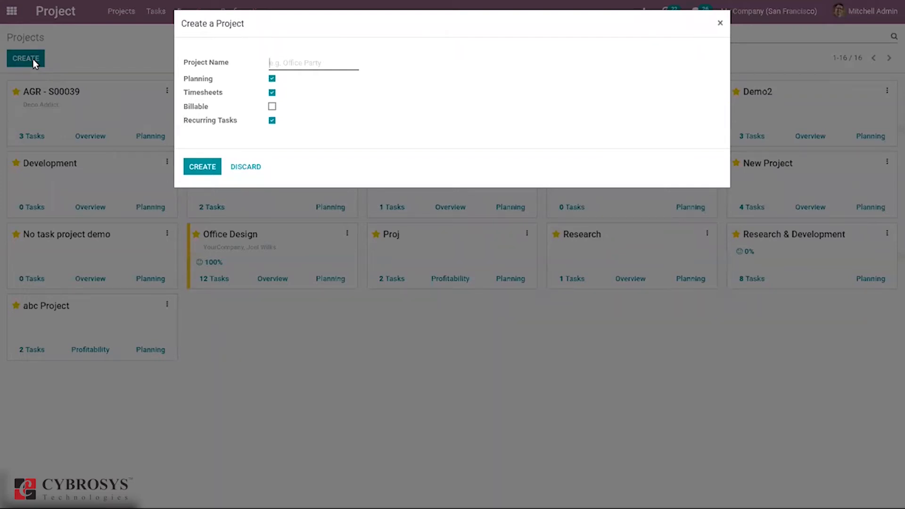
{"action": "type", "text": "Demo Project"}
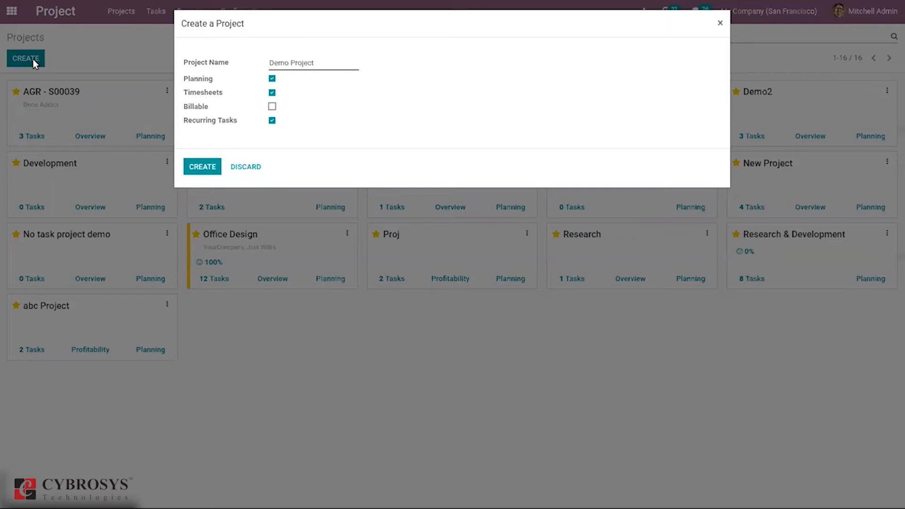
{"action": "type", "text": "Research"}
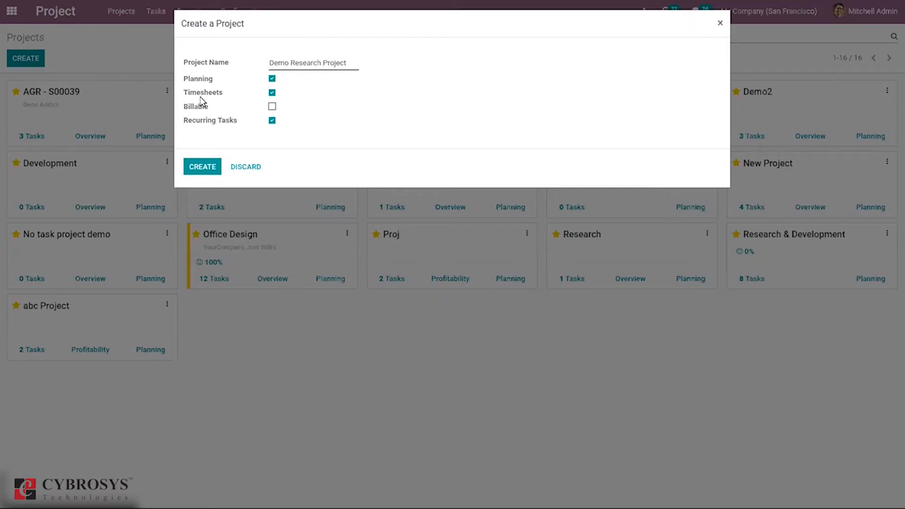
{"action": "mouse_move", "coordinate": [245, 107]}
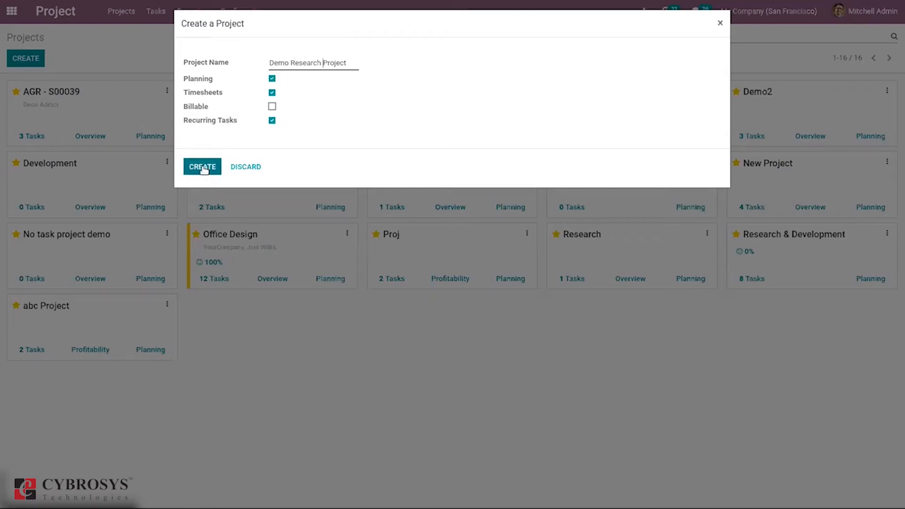
{"action": "left_click", "coordinate": [202, 167]}
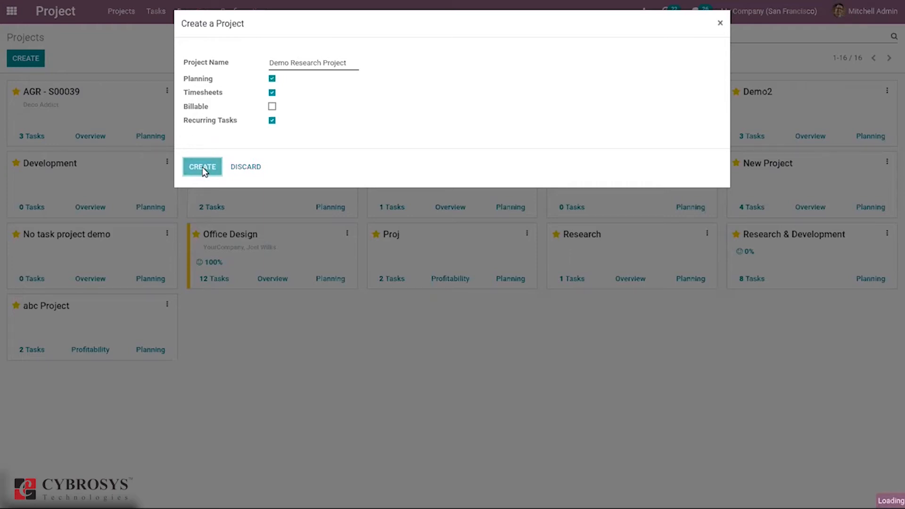
{"action": "left_click", "coordinate": [202, 167]}
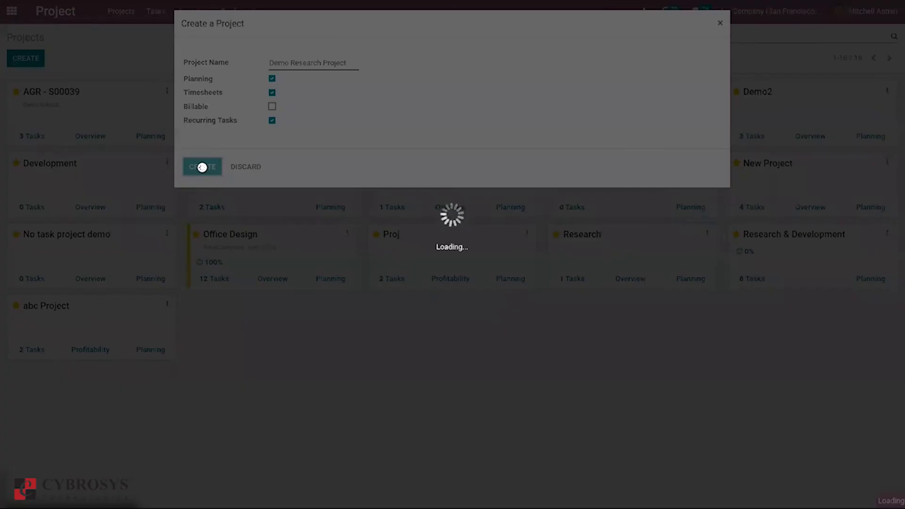
{"action": "left_click", "coordinate": [202, 166]}
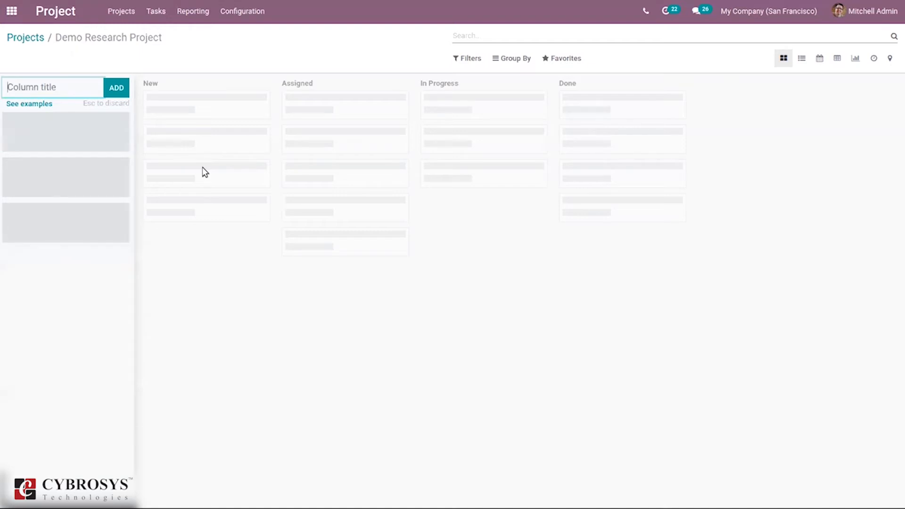
Add Requirement and Design stage columns to the board
{"action": "type", "text": "N"}
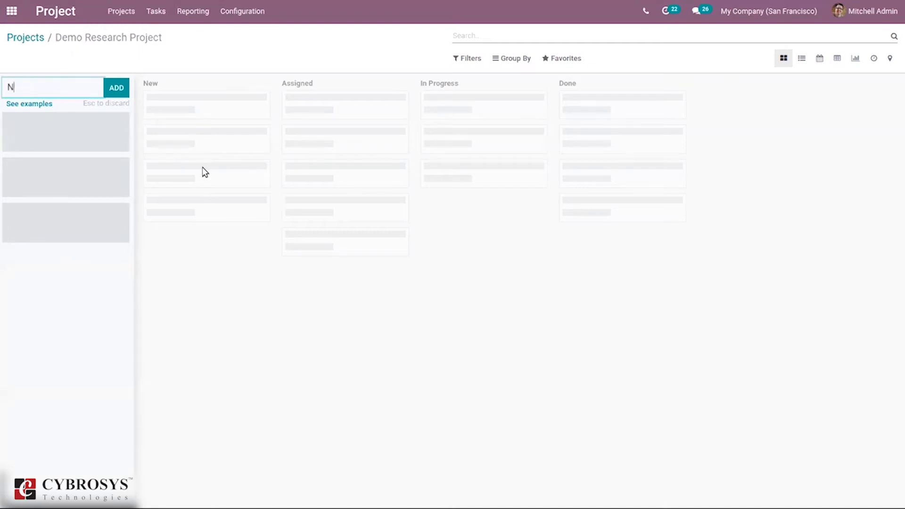
{"action": "type", "text": "ew"}
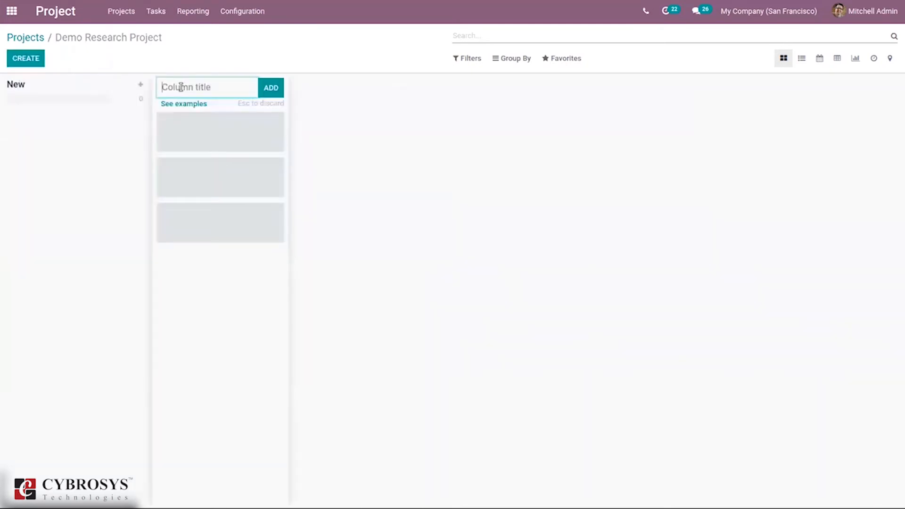
{"action": "type", "text": "Requirement"}
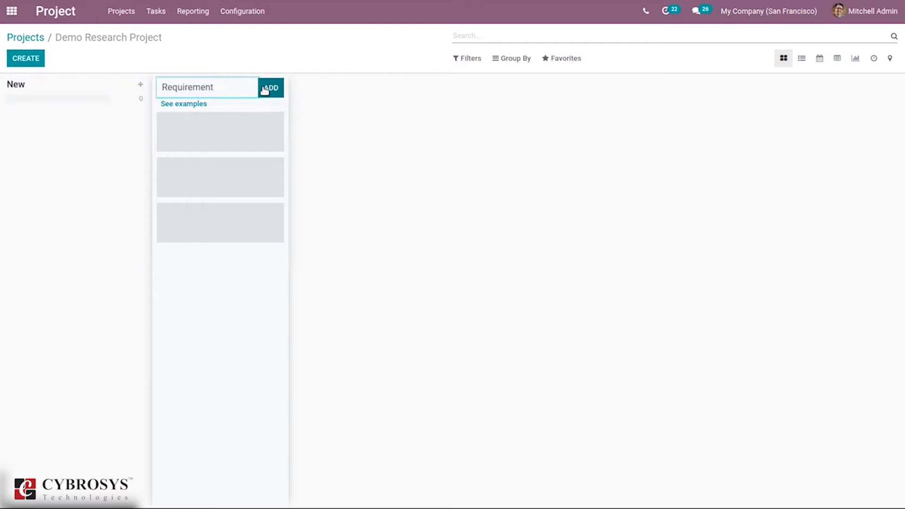
{"action": "left_click", "coordinate": [271, 87]}
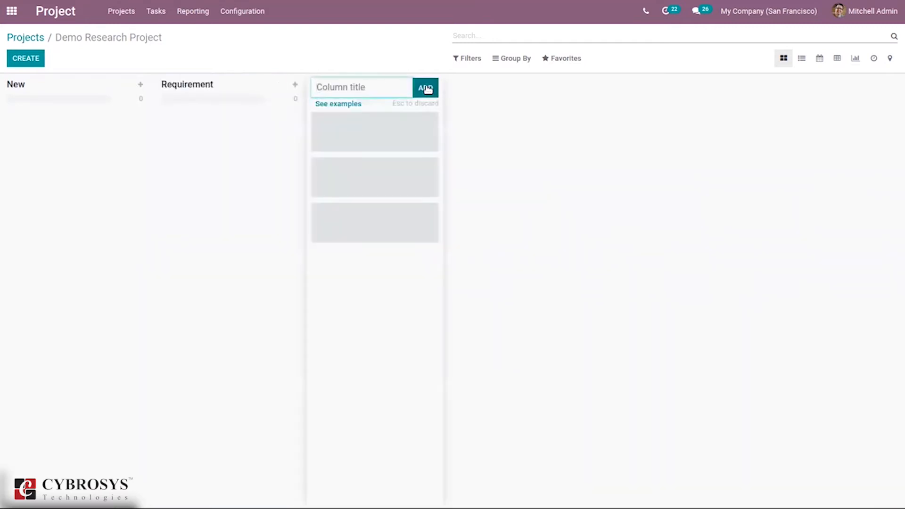
{"action": "type", "text": "R"}
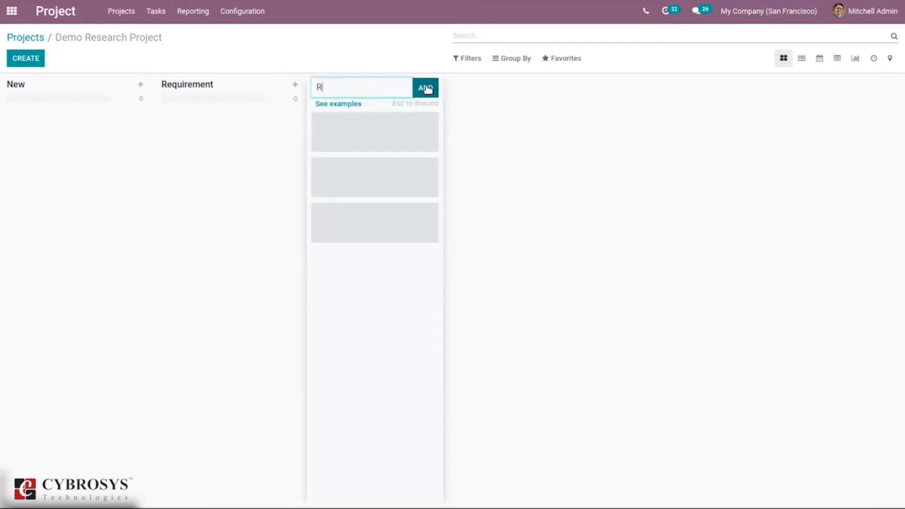
{"action": "type", "text": "Design"}
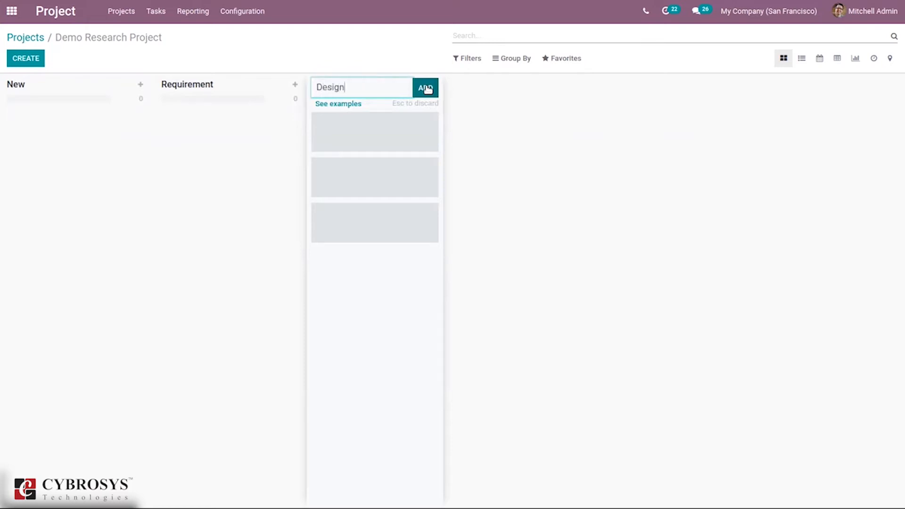
{"action": "left_click", "coordinate": [425, 87]}
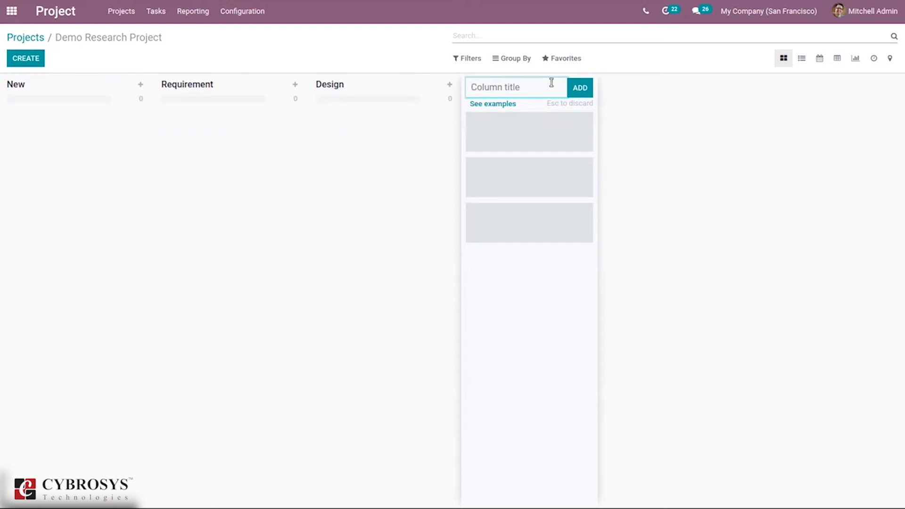
Add Development and Done stage columns after Design
{"action": "type", "text": "Develo"}
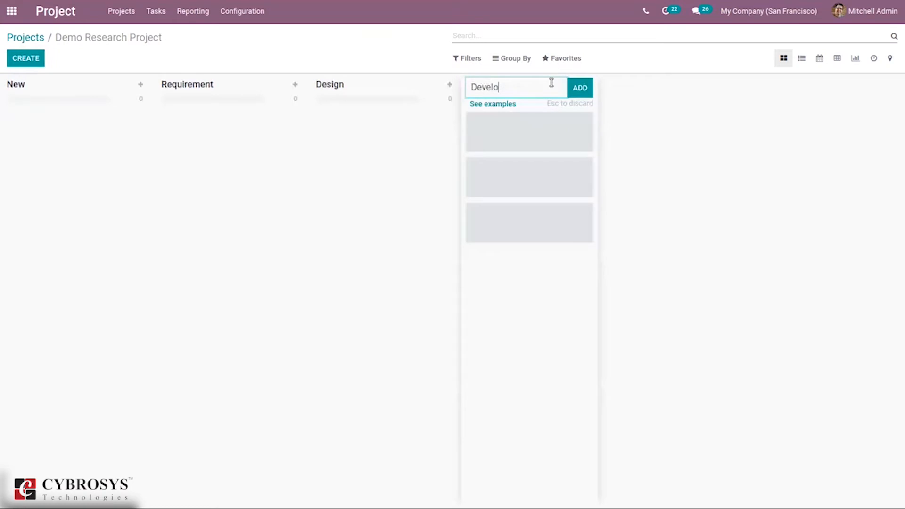
{"action": "key", "text": "BackSpace"}
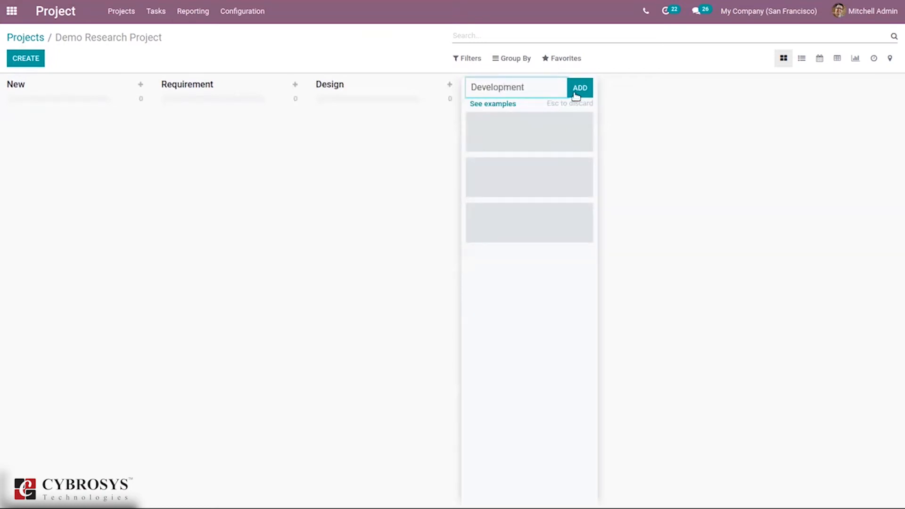
{"action": "left_click", "coordinate": [580, 86]}
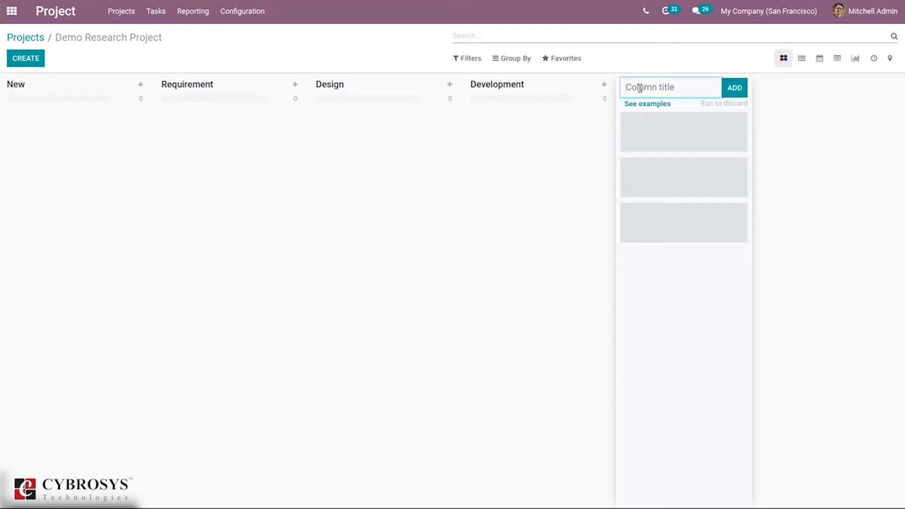
{"action": "type", "text": "Done"}
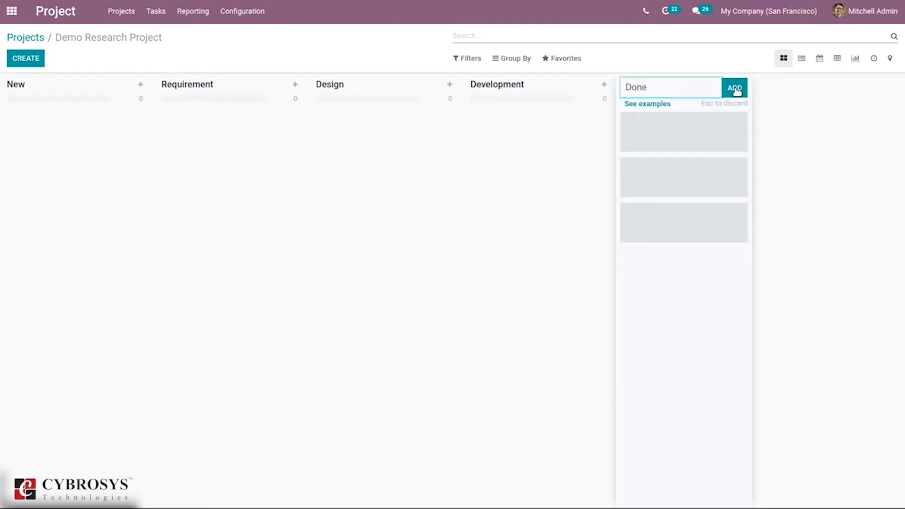
{"action": "left_click", "coordinate": [735, 87]}
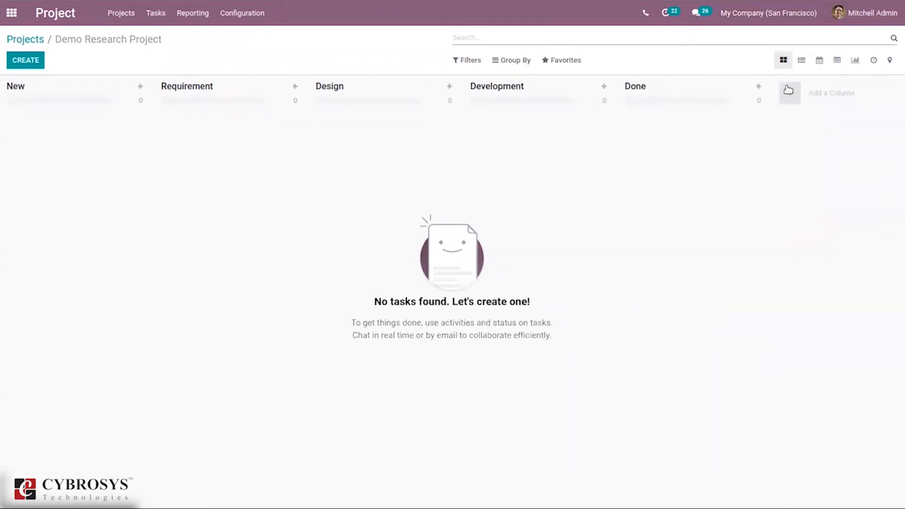
{"action": "left_click", "coordinate": [832, 93]}
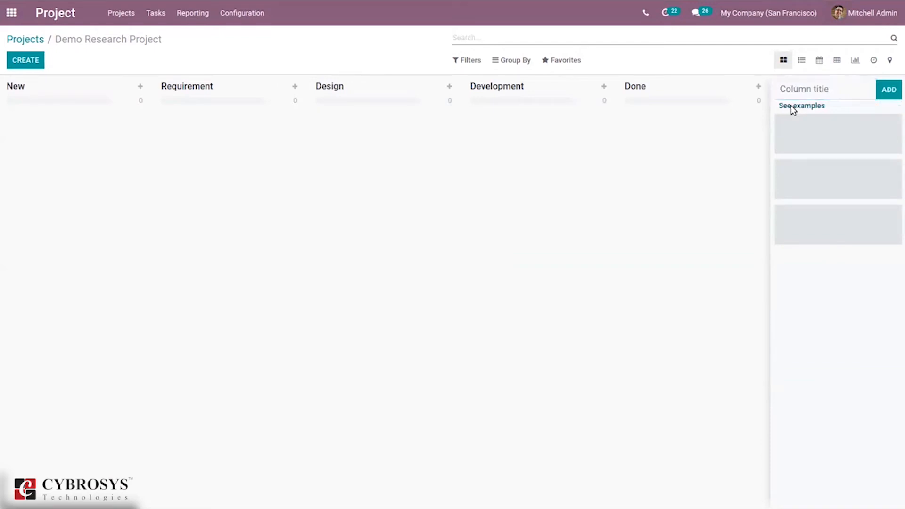
{"action": "left_click", "coordinate": [802, 105]}
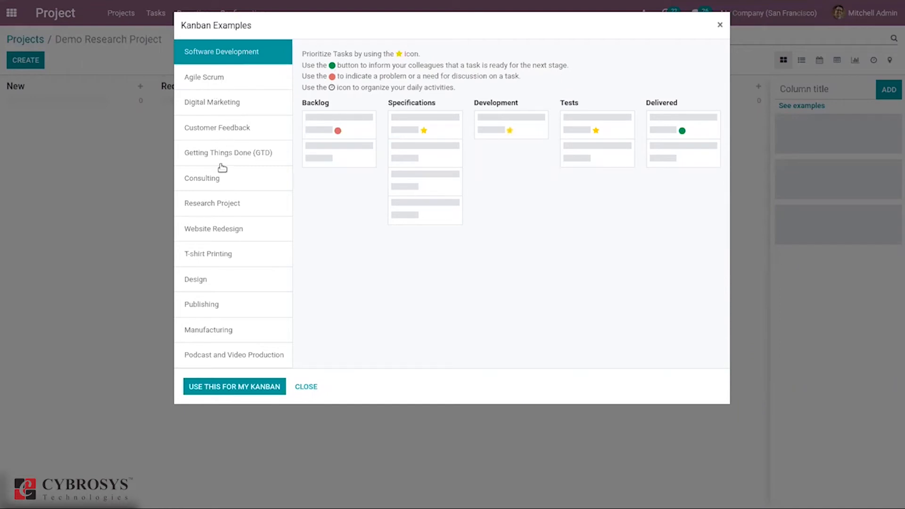
{"action": "left_click", "coordinate": [195, 279]}
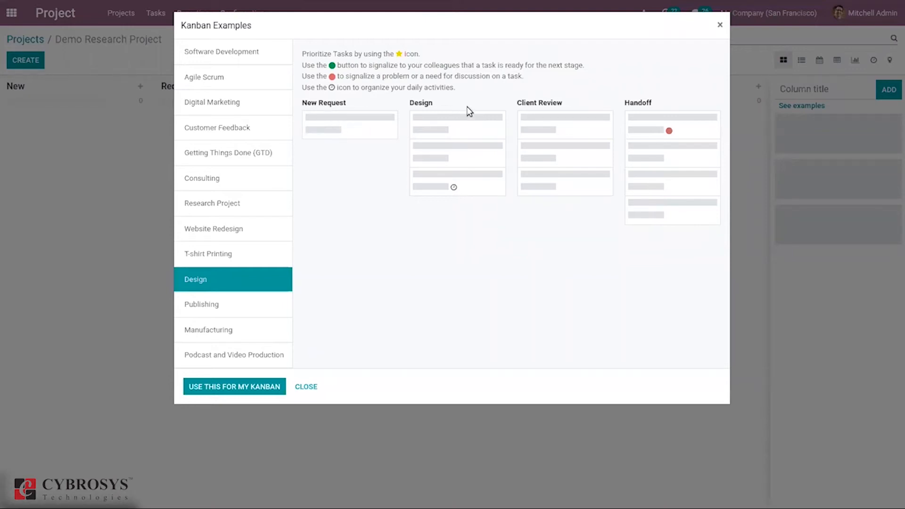
{"action": "mouse_move", "coordinate": [280, 323]}
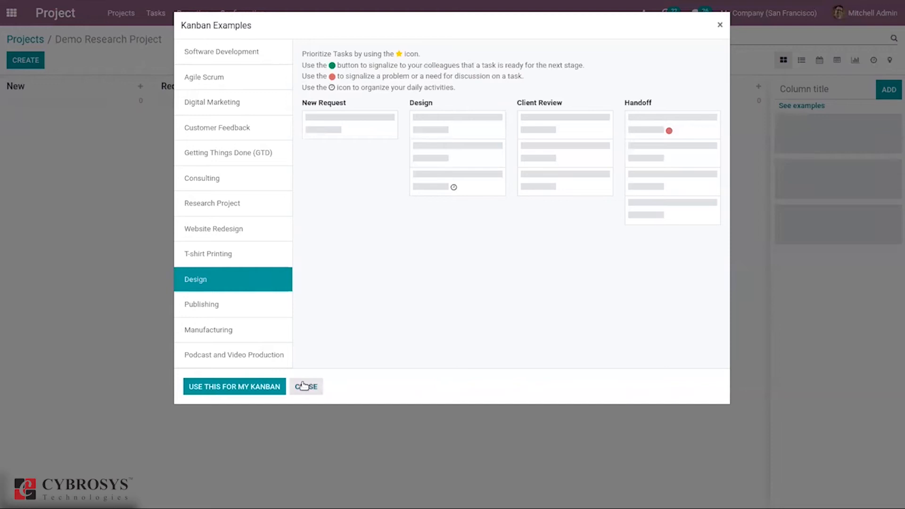
{"action": "left_click", "coordinate": [306, 387]}
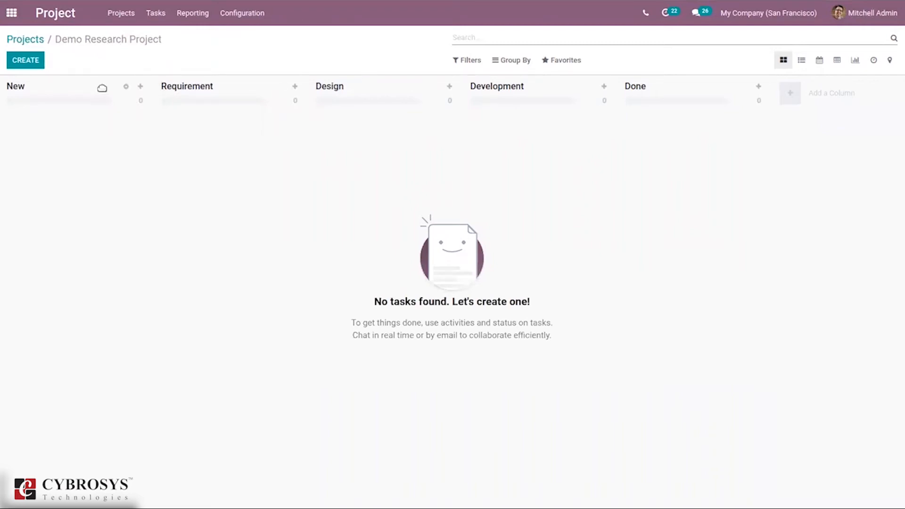
{"action": "mouse_move", "coordinate": [141, 88]}
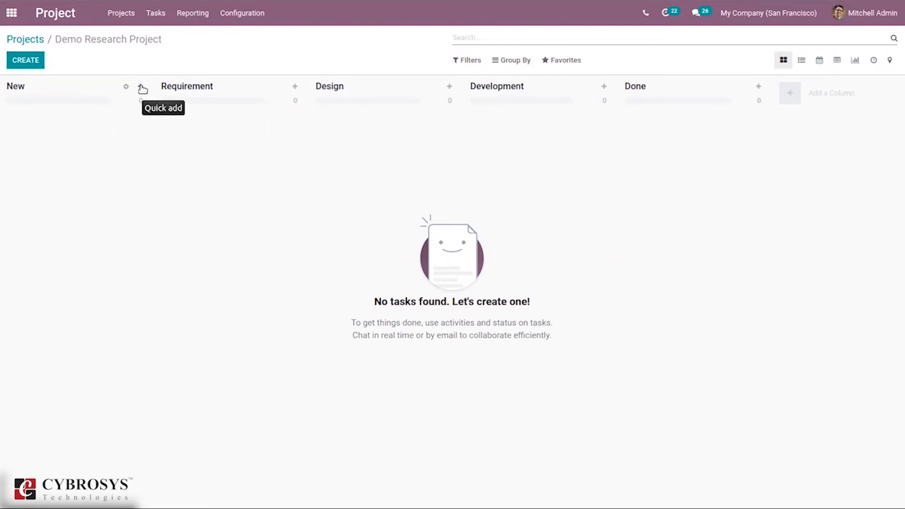
Start a quick-add task on the New stage and discard it
{"action": "left_click", "coordinate": [142, 88]}
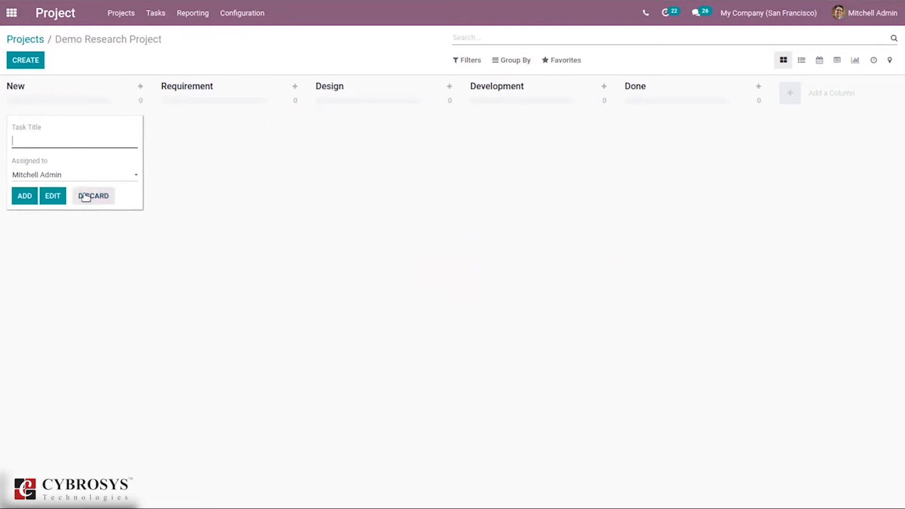
{"action": "left_click", "coordinate": [93, 196]}
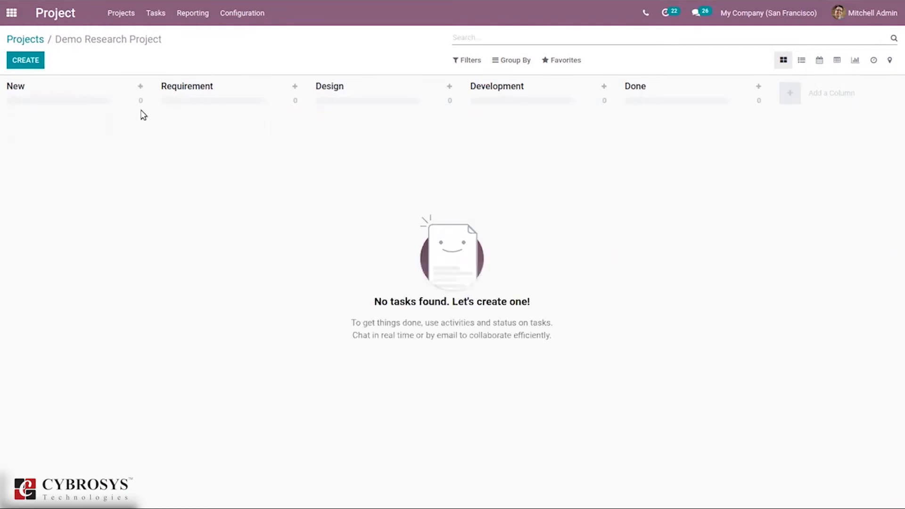
{"action": "mouse_move", "coordinate": [129, 90]}
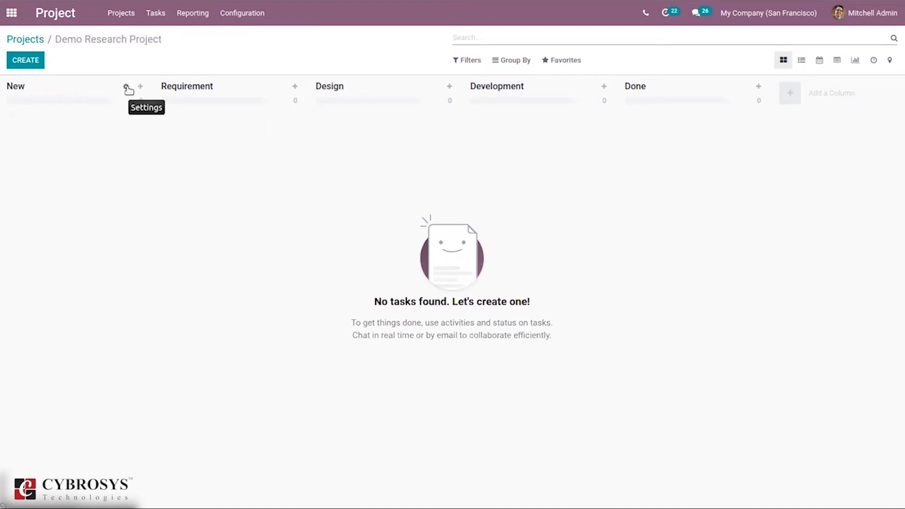
Show the New stage's gear actions, dismiss them, and show them again
{"action": "left_click", "coordinate": [125, 86]}
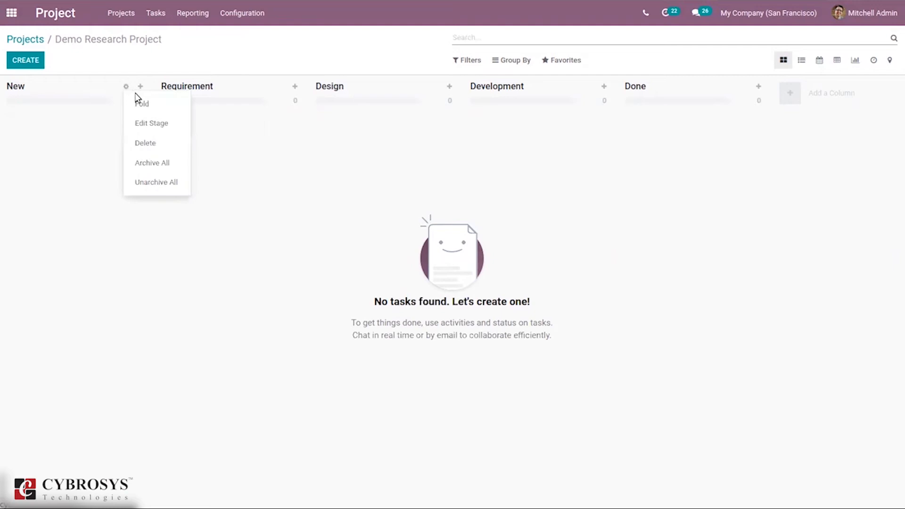
{"action": "mouse_move", "coordinate": [141, 104]}
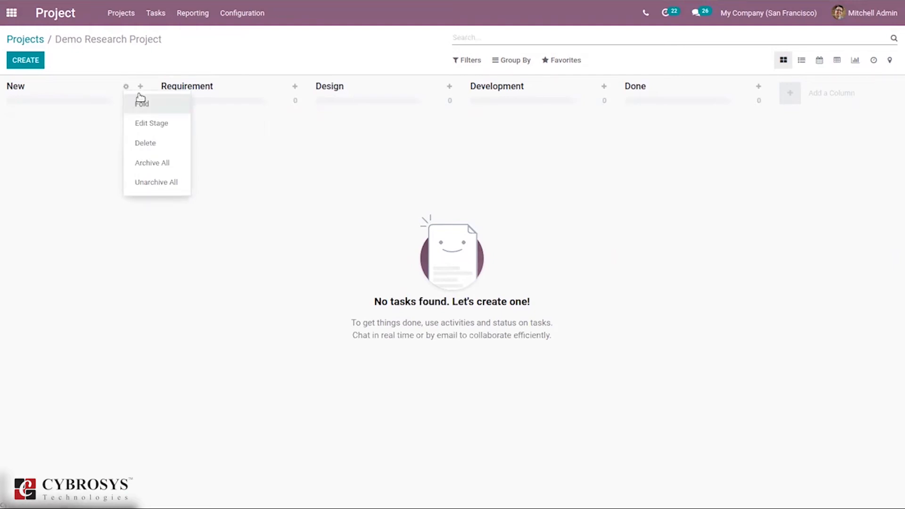
{"action": "left_click", "coordinate": [141, 104]}
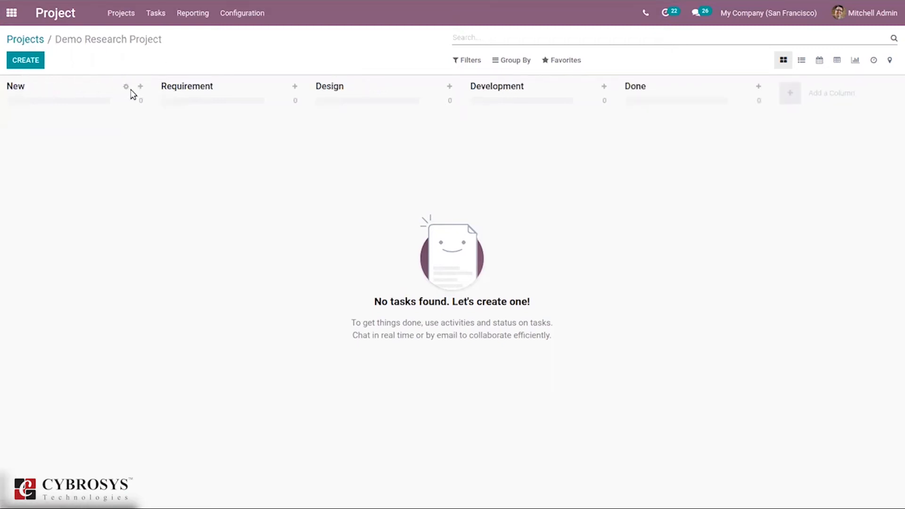
{"action": "left_click", "coordinate": [125, 87]}
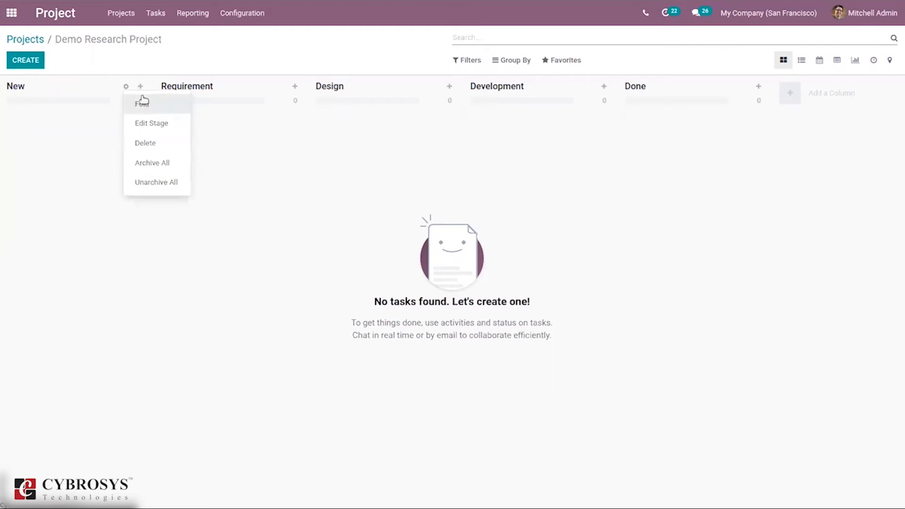
{"action": "mouse_move", "coordinate": [166, 163]}
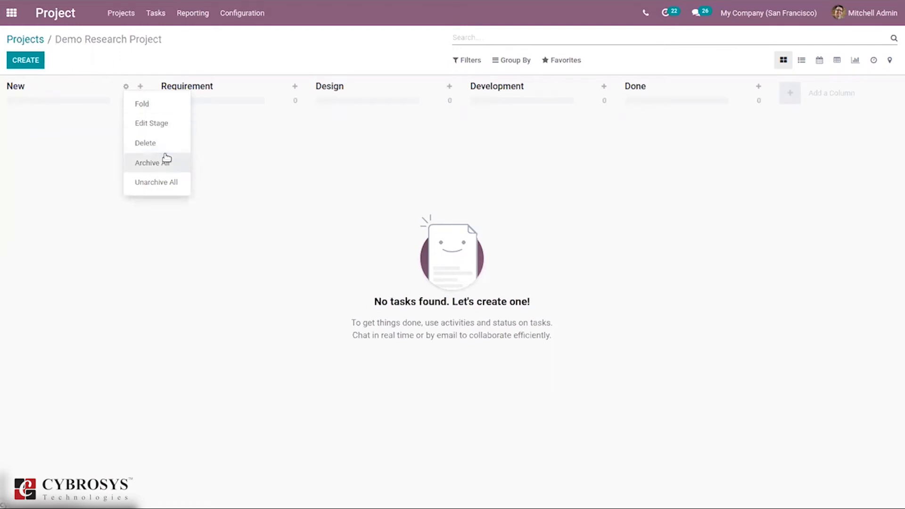
{"action": "mouse_move", "coordinate": [169, 174]}
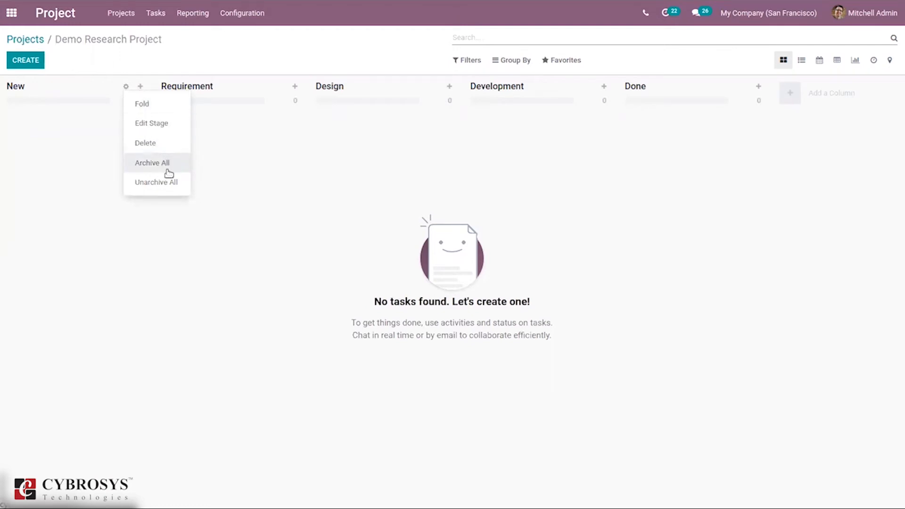
{"action": "mouse_move", "coordinate": [151, 124]}
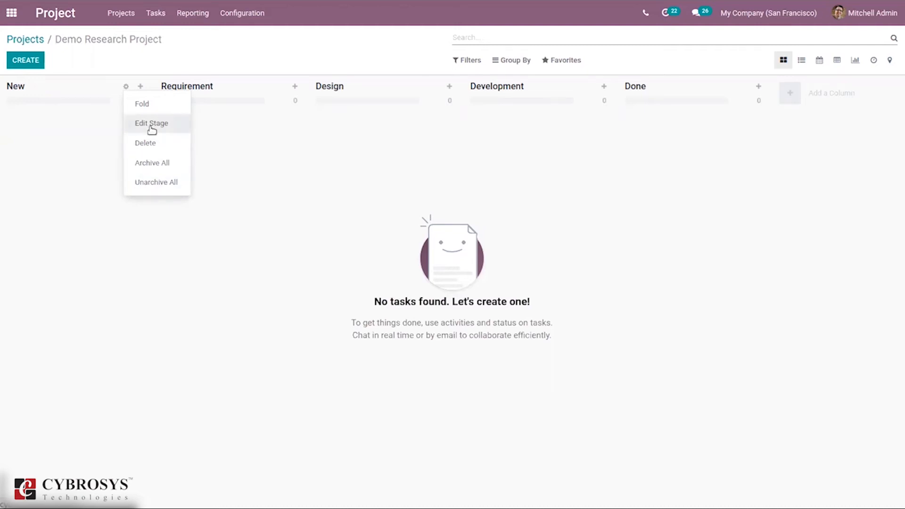
Edit the New stage, toggling folded-in-kanban off again with In Progress, Blocked, Ready labels
{"action": "left_click", "coordinate": [151, 122]}
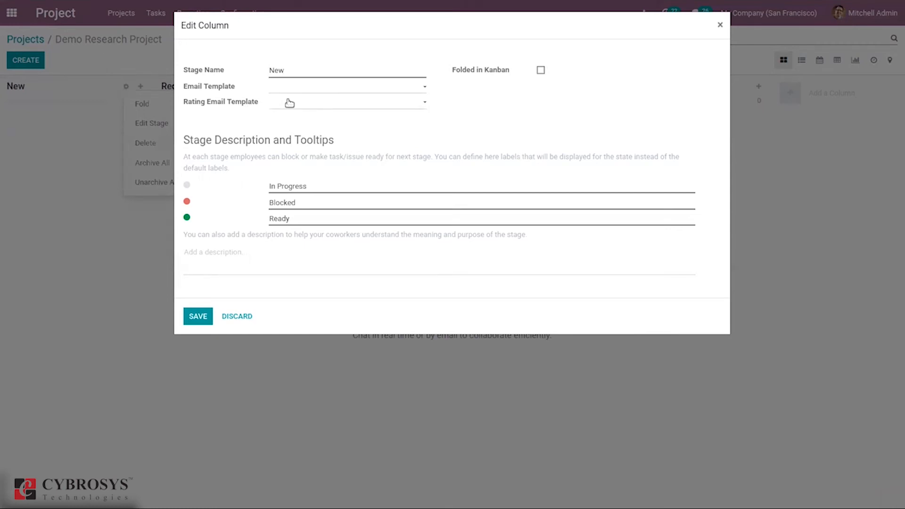
{"action": "left_click", "coordinate": [283, 69]}
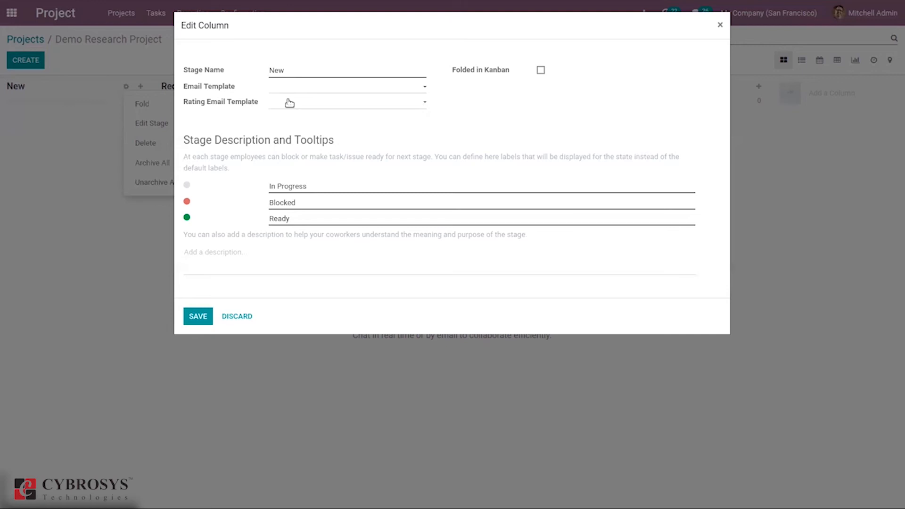
{"action": "mouse_move", "coordinate": [481, 86]}
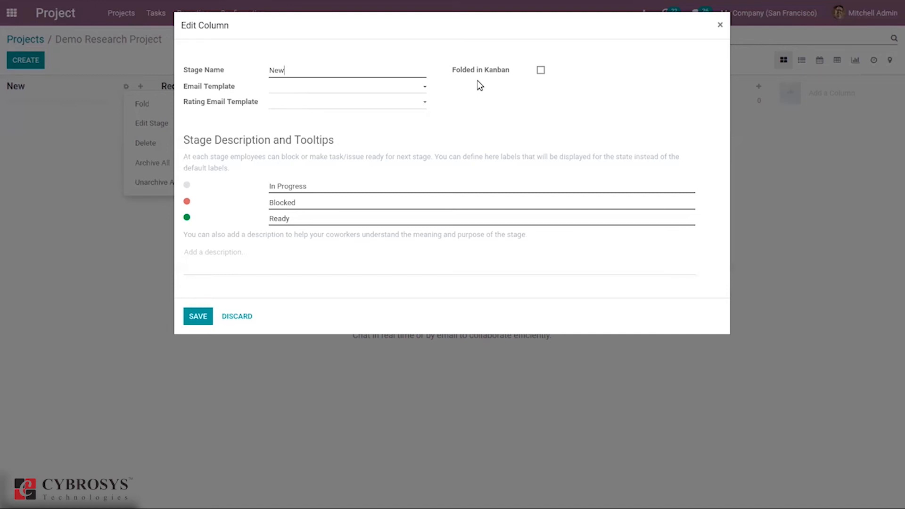
{"action": "mouse_move", "coordinate": [539, 72]}
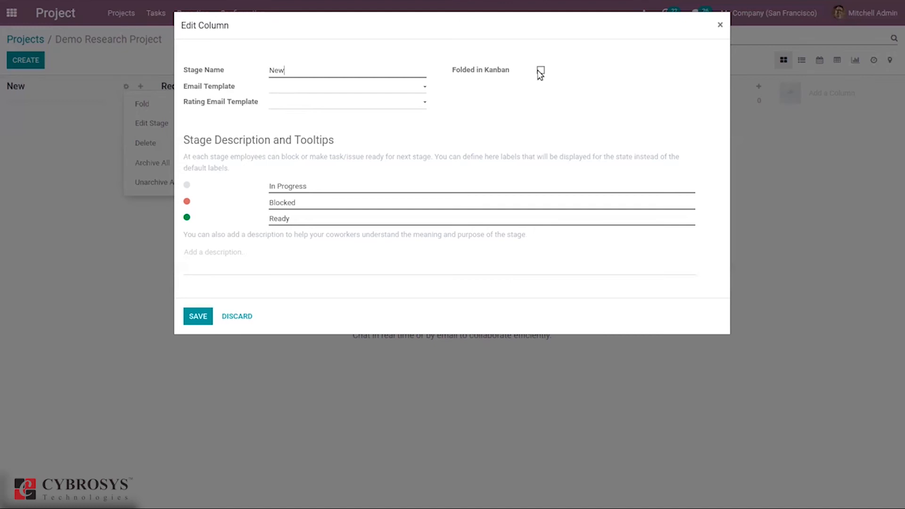
{"action": "left_click", "coordinate": [540, 70]}
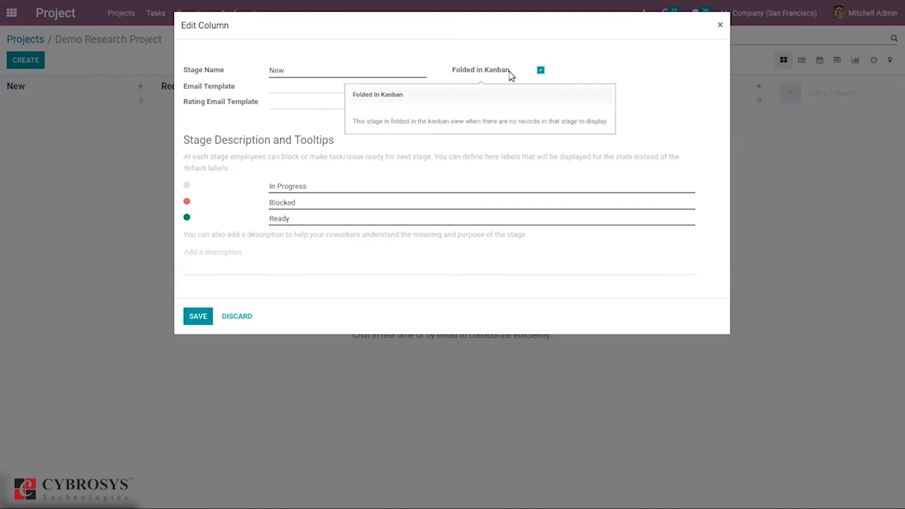
{"action": "left_click", "coordinate": [541, 69]}
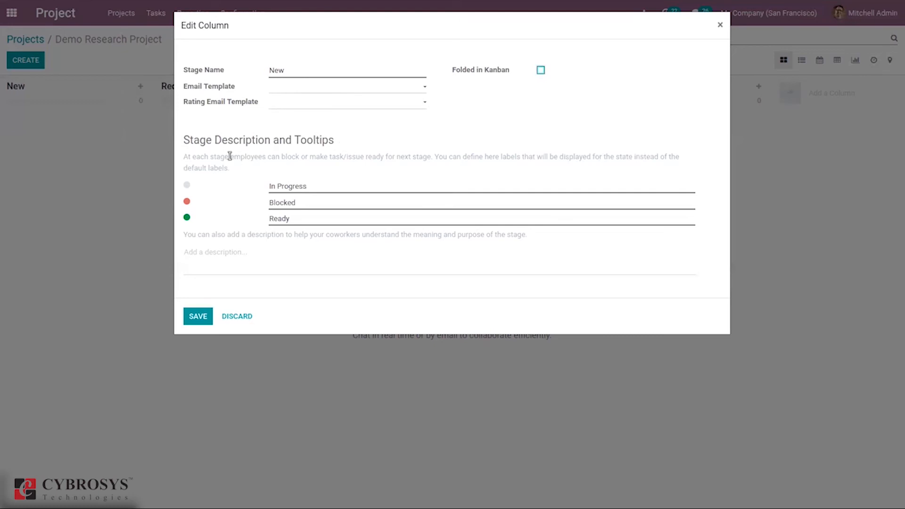
{"action": "mouse_move", "coordinate": [330, 152]}
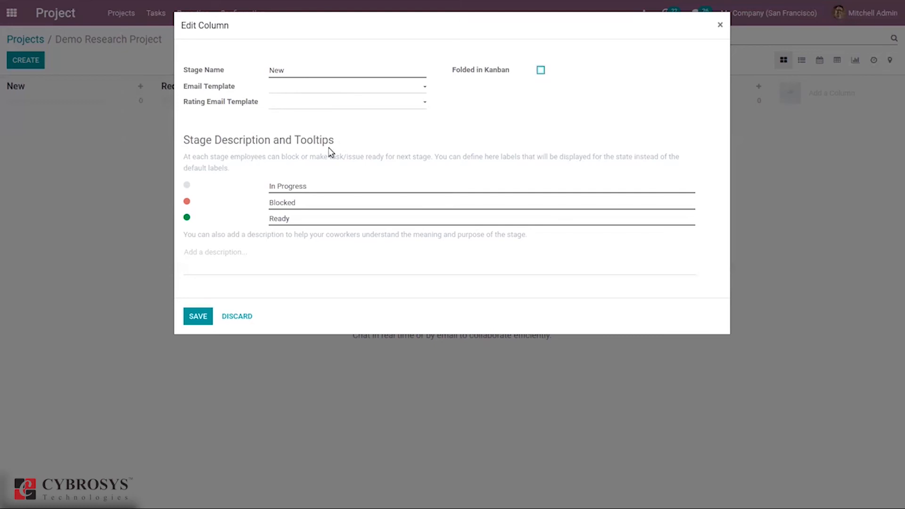
{"action": "mouse_move", "coordinate": [253, 172]}
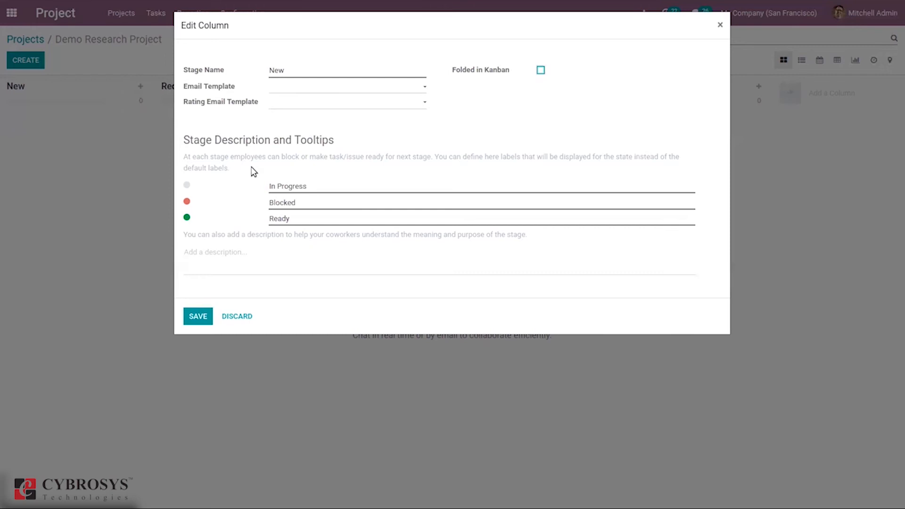
{"action": "mouse_move", "coordinate": [327, 176]}
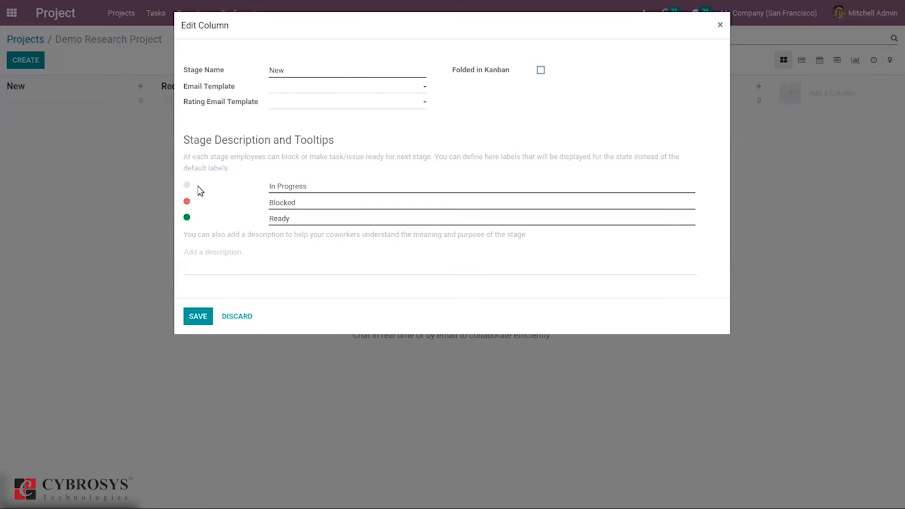
{"action": "left_click", "coordinate": [308, 203]}
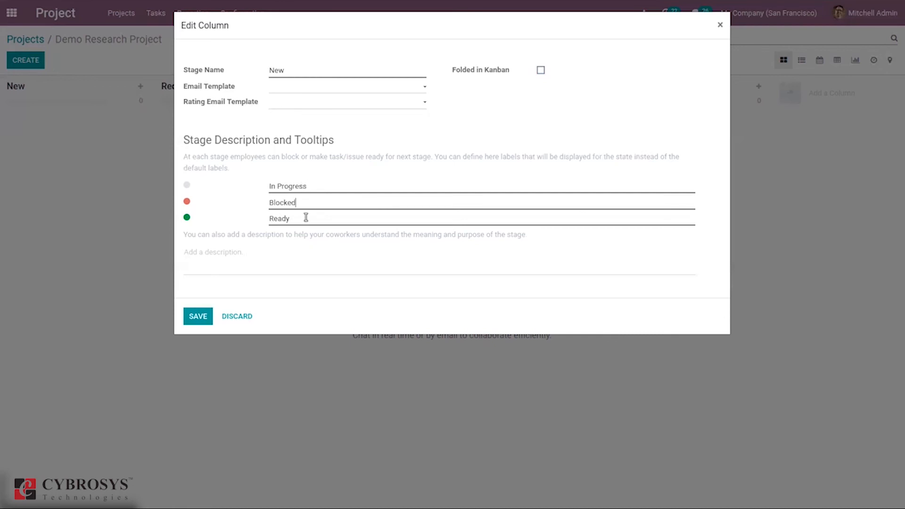
{"action": "mouse_move", "coordinate": [216, 270]}
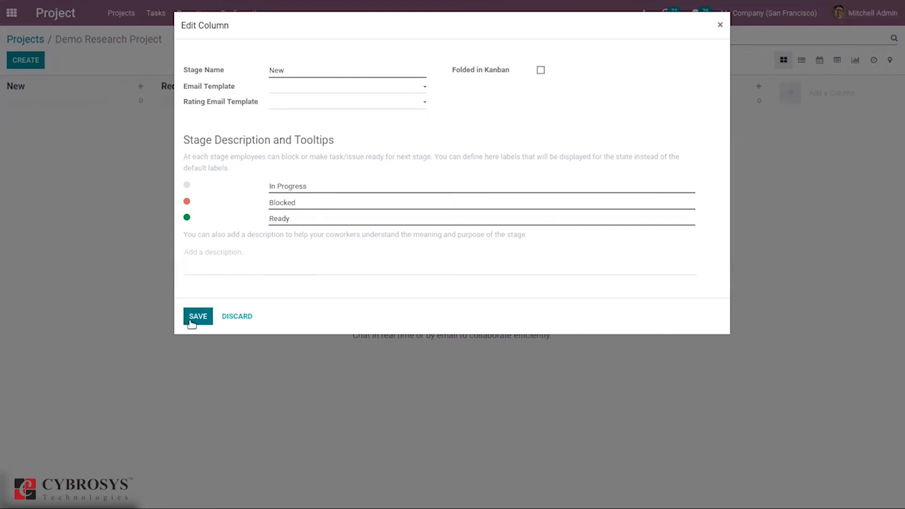
Save the New stage settings and add a task 'Task1' to the New column
{"action": "left_click", "coordinate": [197, 316]}
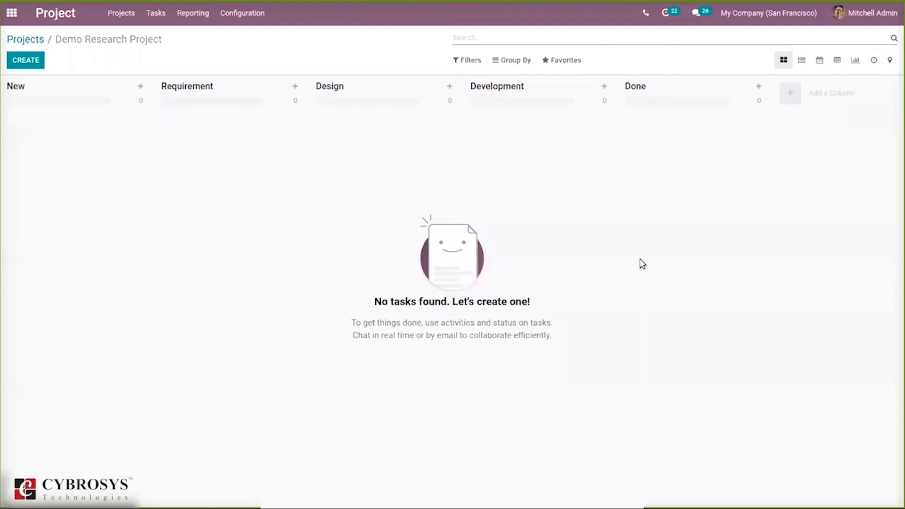
{"action": "mouse_move", "coordinate": [184, 188]}
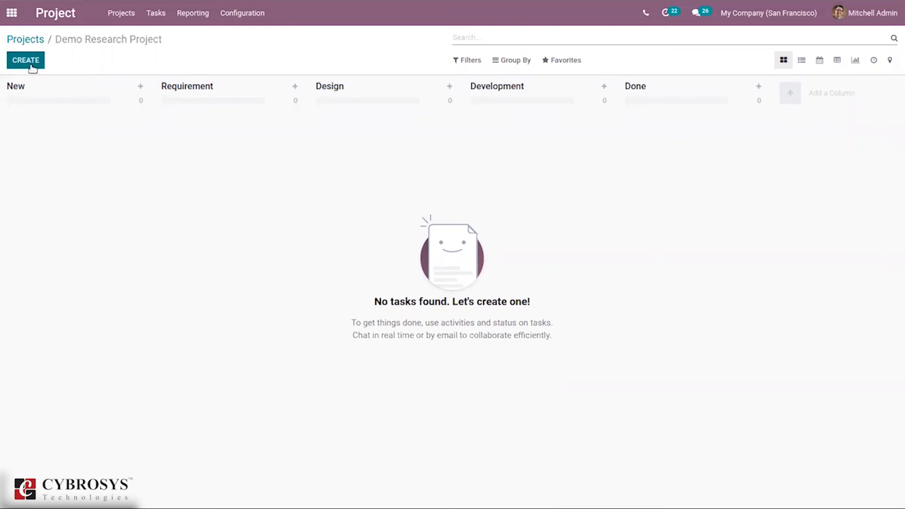
{"action": "left_click", "coordinate": [25, 60]}
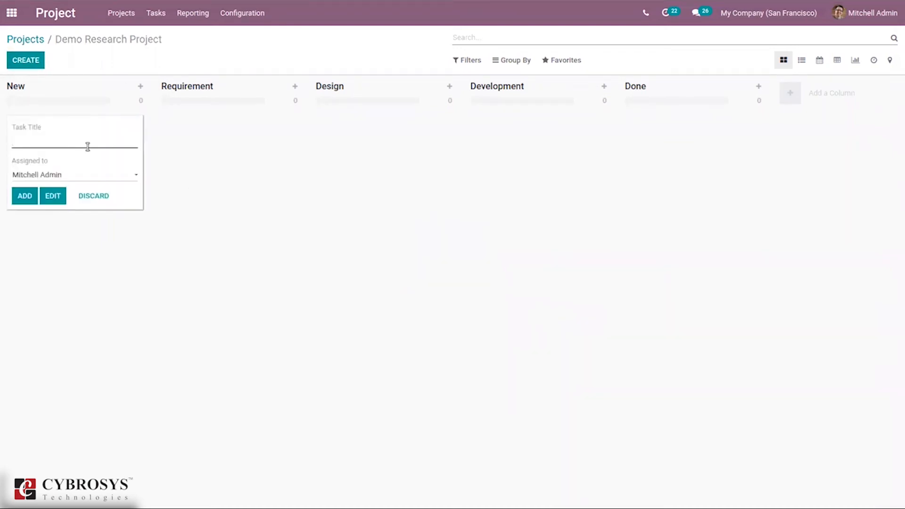
{"action": "type", "text": "Task1"}
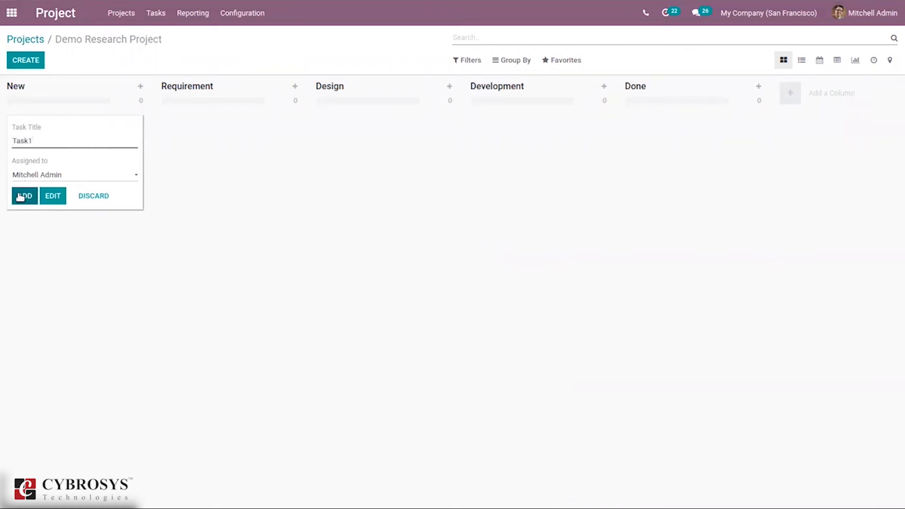
{"action": "left_click", "coordinate": [24, 197]}
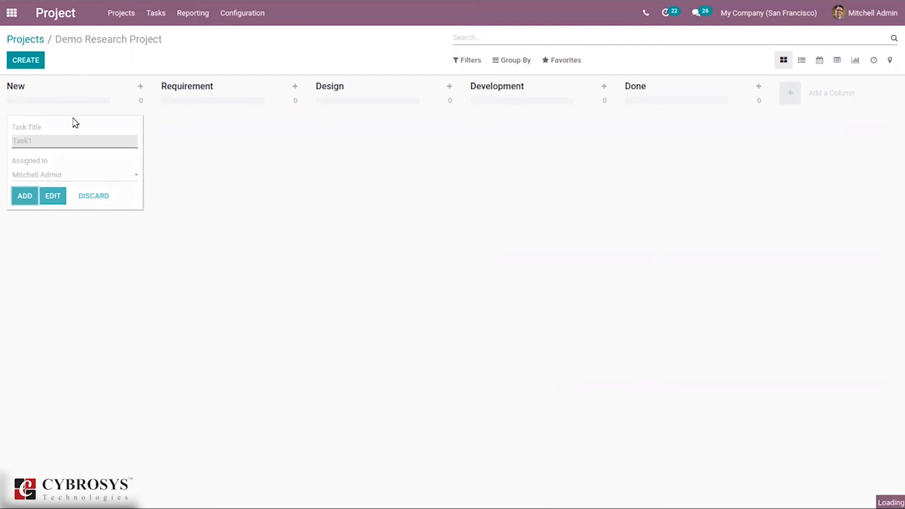
{"action": "left_click", "coordinate": [25, 195]}
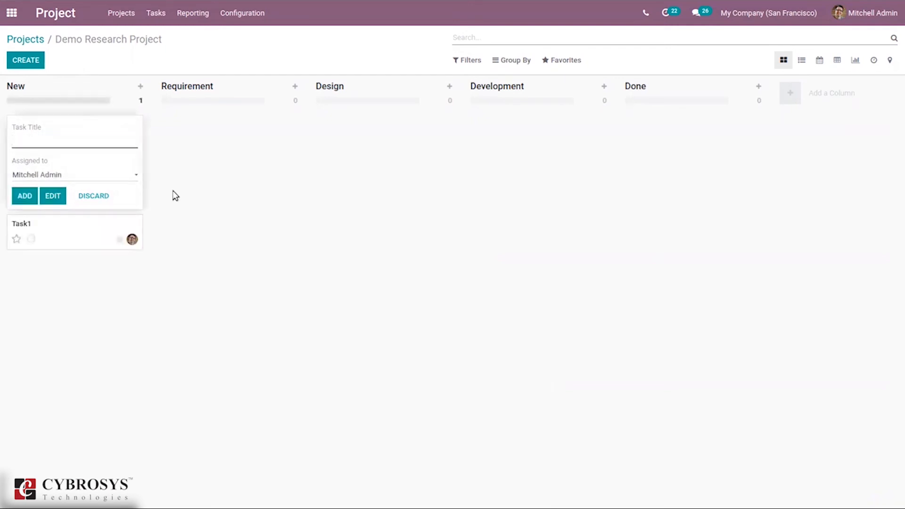
{"action": "left_click", "coordinate": [94, 196]}
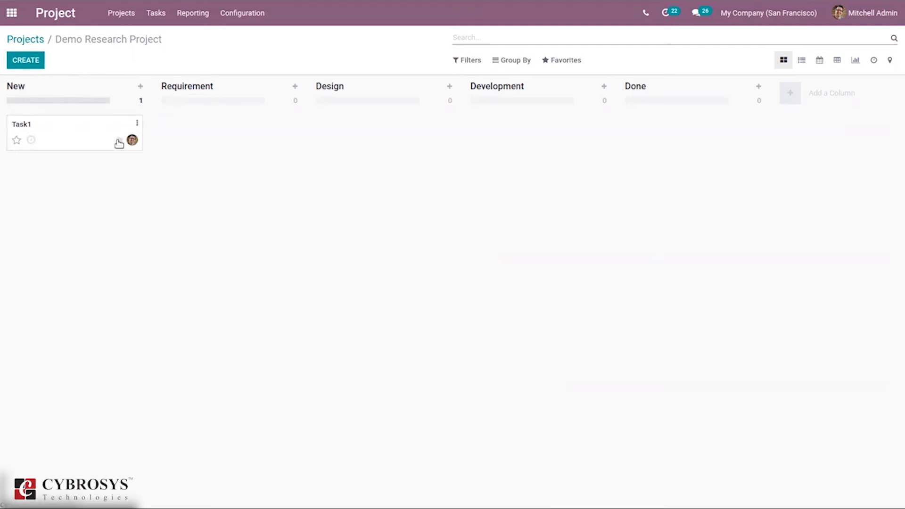
Set Task1's state to Blocked, then back to In Progress
{"action": "left_click", "coordinate": [119, 140]}
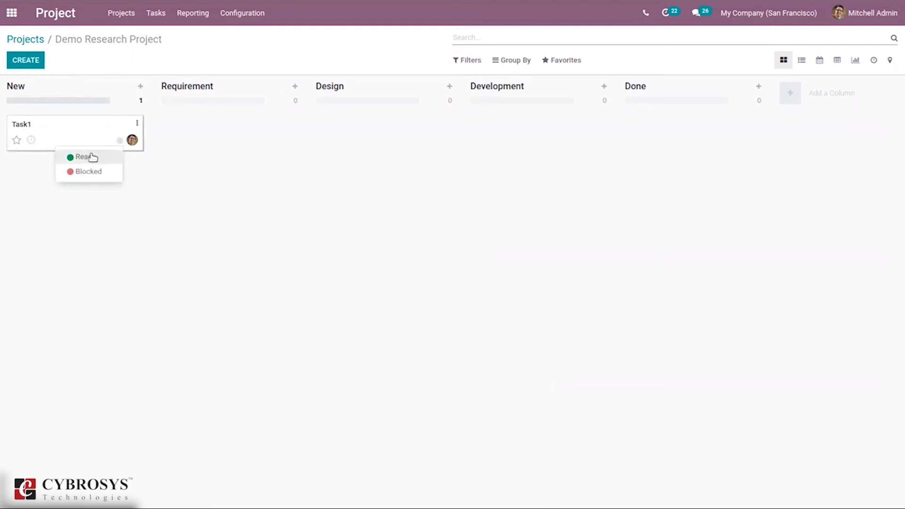
{"action": "left_click", "coordinate": [88, 171]}
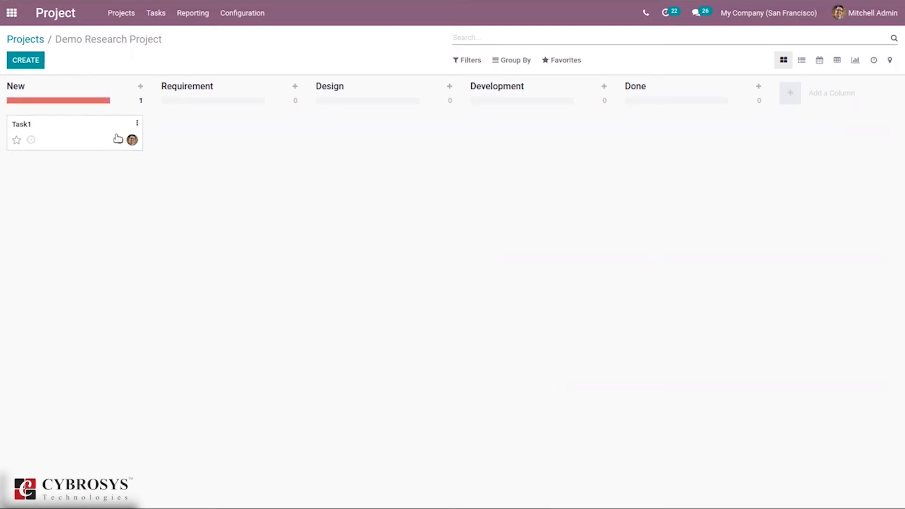
{"action": "left_click", "coordinate": [120, 140]}
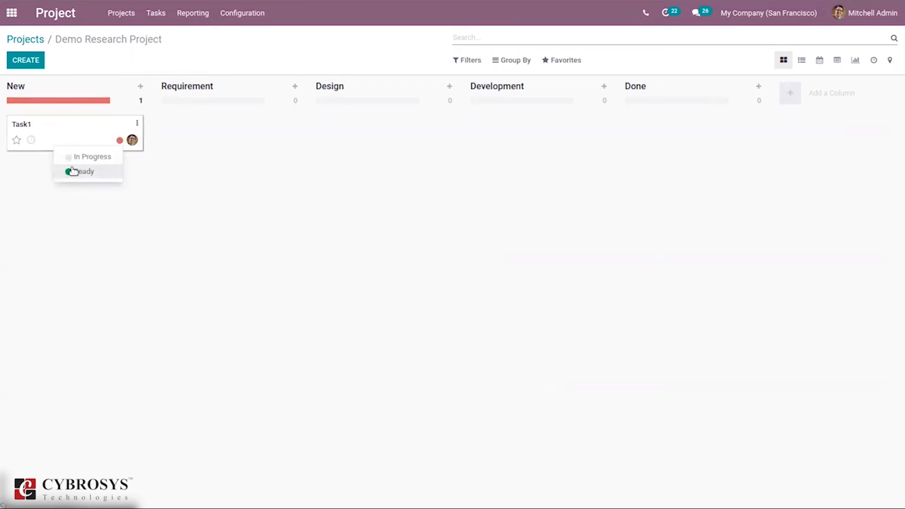
{"action": "left_click", "coordinate": [86, 172]}
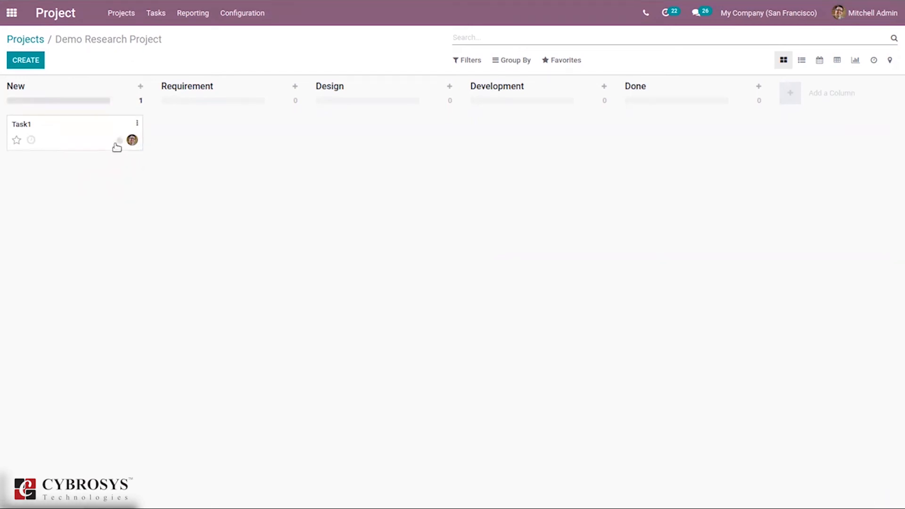
{"action": "mouse_move", "coordinate": [119, 143]}
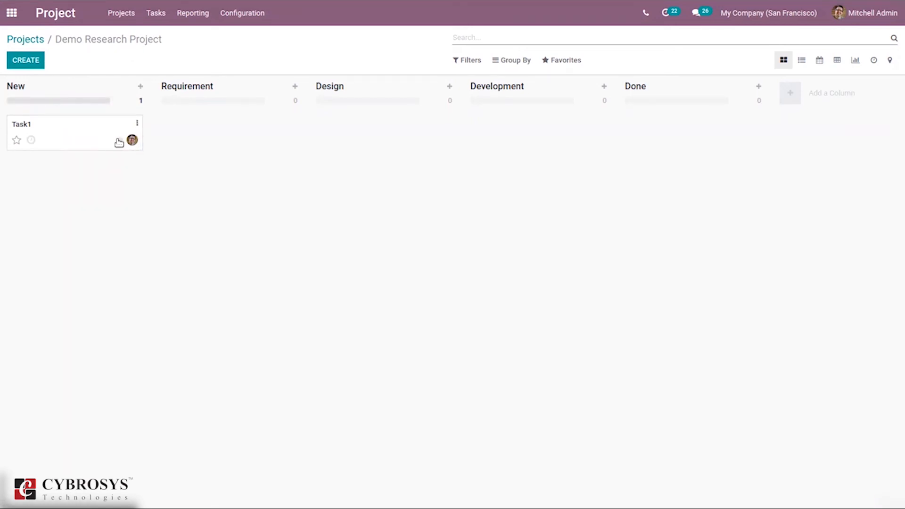
Peek at Task1's details, return to the board and mark Task1 as Ready
{"action": "left_click", "coordinate": [64, 124]}
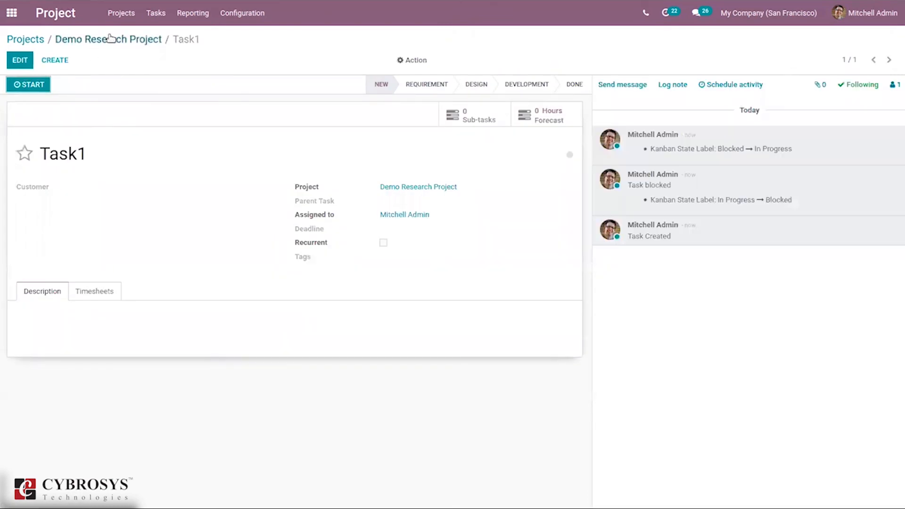
{"action": "left_click", "coordinate": [108, 40]}
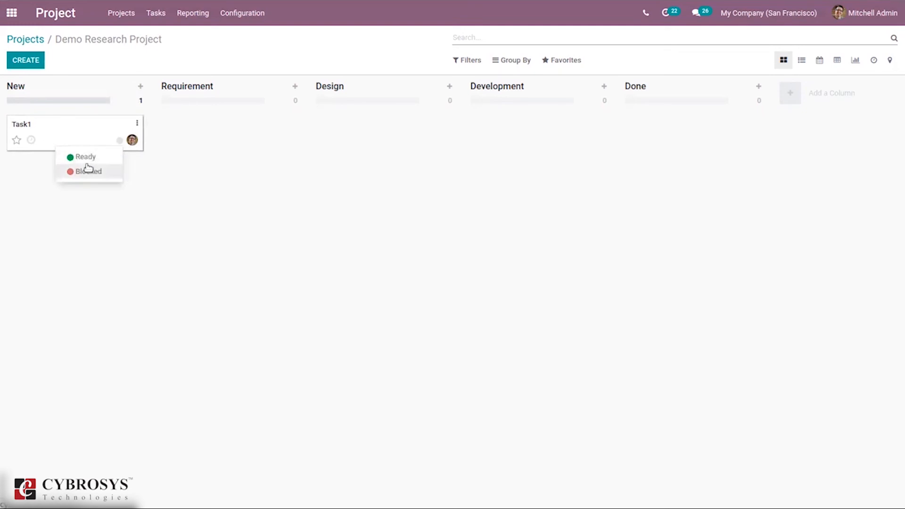
{"action": "left_click", "coordinate": [86, 157]}
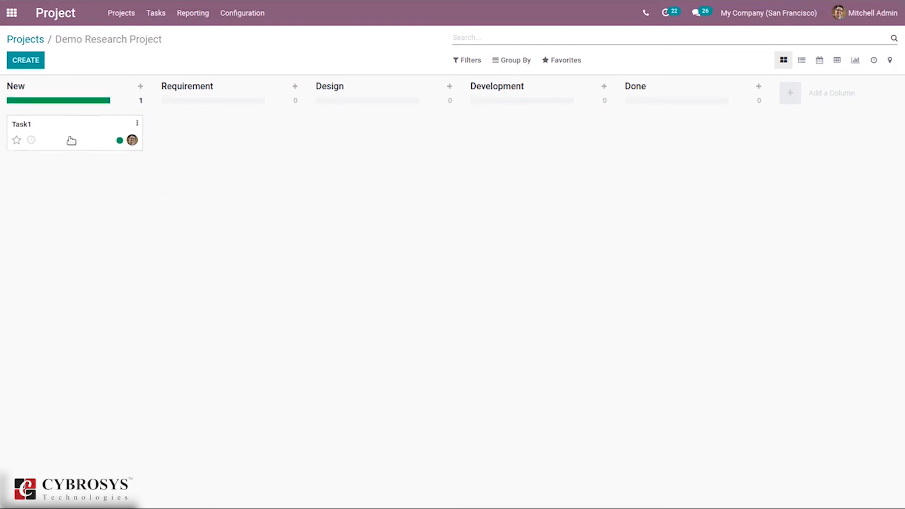
Move Task1 to Requirement, create Task2 in New and move it to Requirement too
{"action": "left_click_drag", "start_coordinate": [70, 132], "coordinate": [101, 170]}
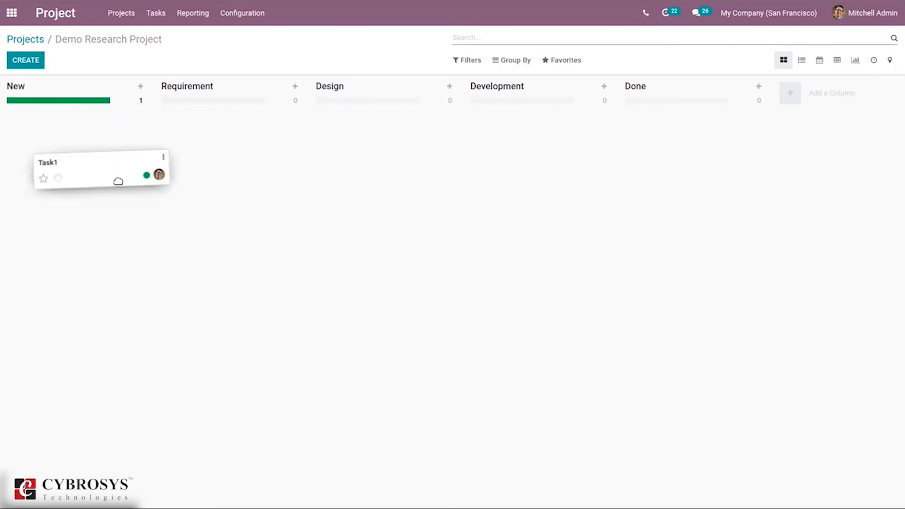
{"action": "left_click_drag", "start_coordinate": [101, 170], "coordinate": [229, 133]}
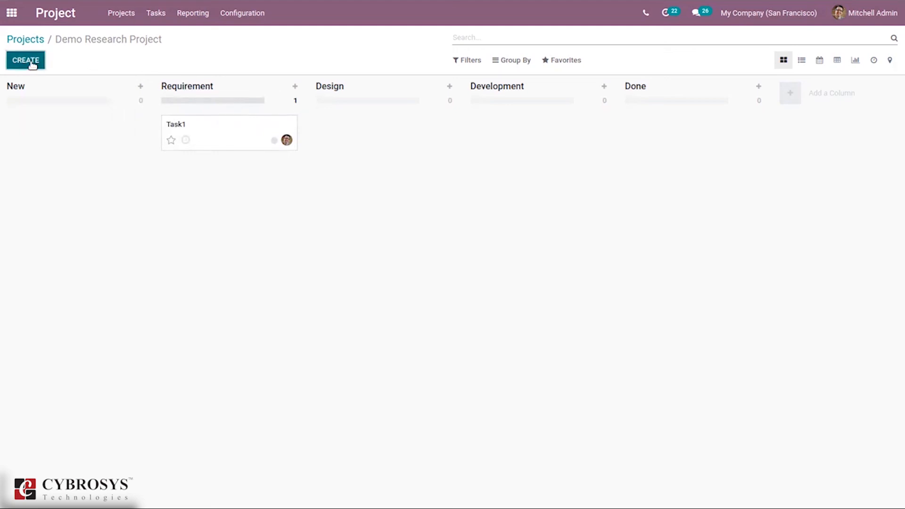
{"action": "type", "text": "tas"}
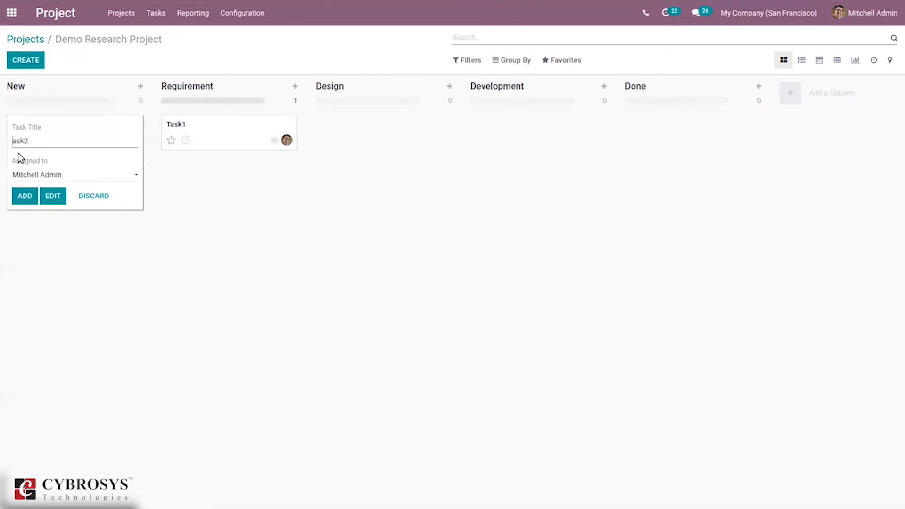
{"action": "left_click", "coordinate": [25, 196]}
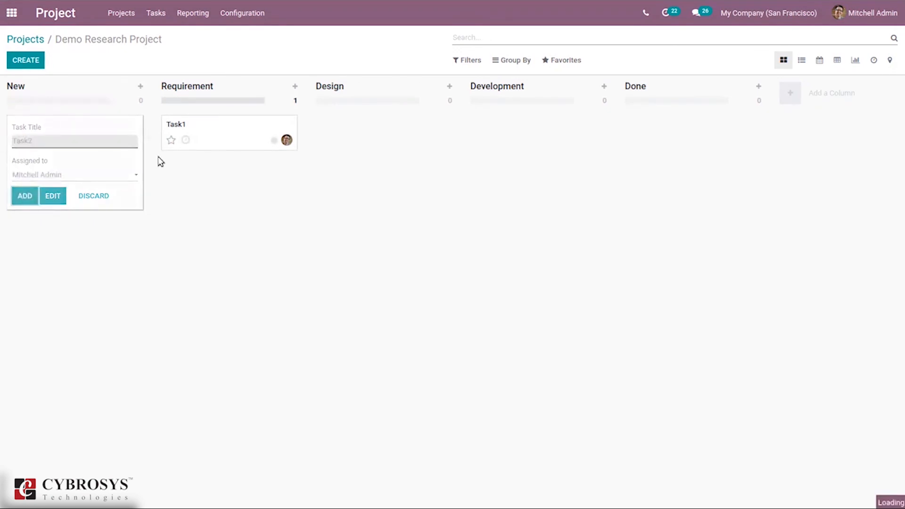
{"action": "left_click", "coordinate": [24, 196]}
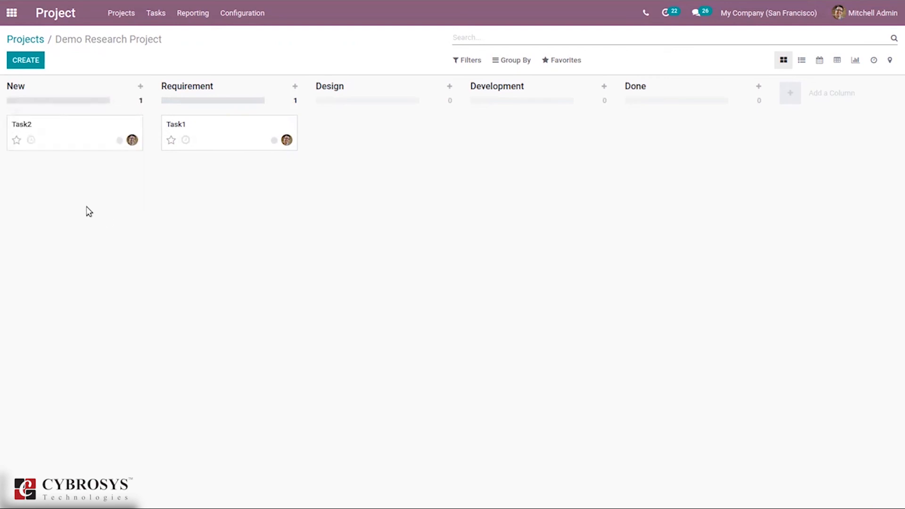
{"action": "left_click_drag", "start_coordinate": [73, 133], "coordinate": [228, 168]}
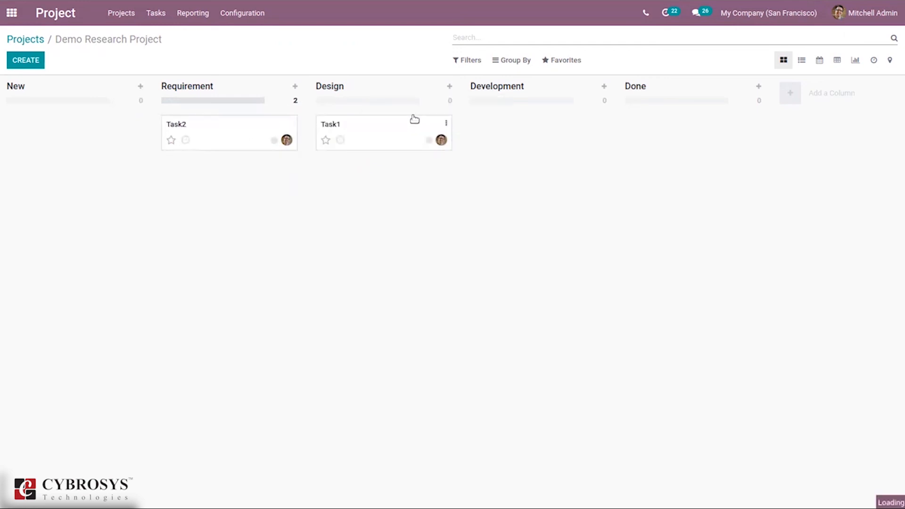
Move Task1 from Design through Development into the Done column
{"action": "left_click_drag", "start_coordinate": [384, 133], "coordinate": [526, 138]}
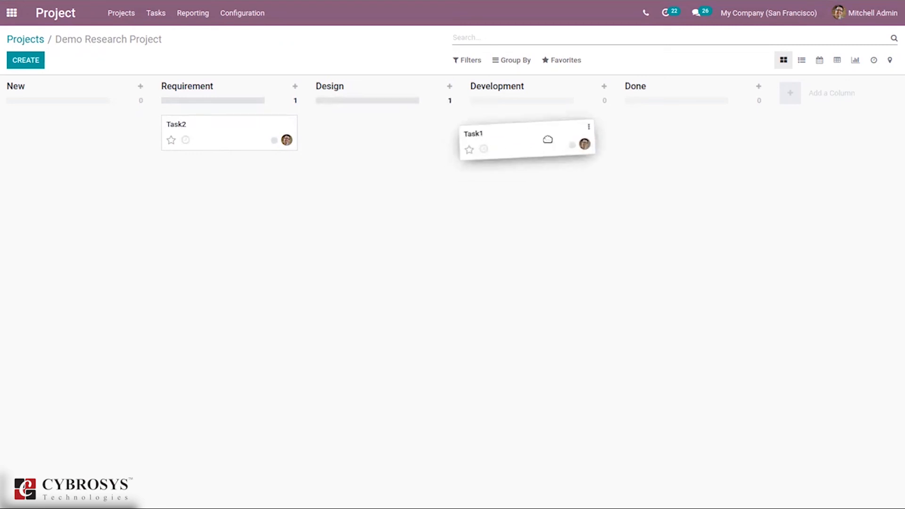
{"action": "left_click_drag", "start_coordinate": [526, 138], "coordinate": [537, 133]}
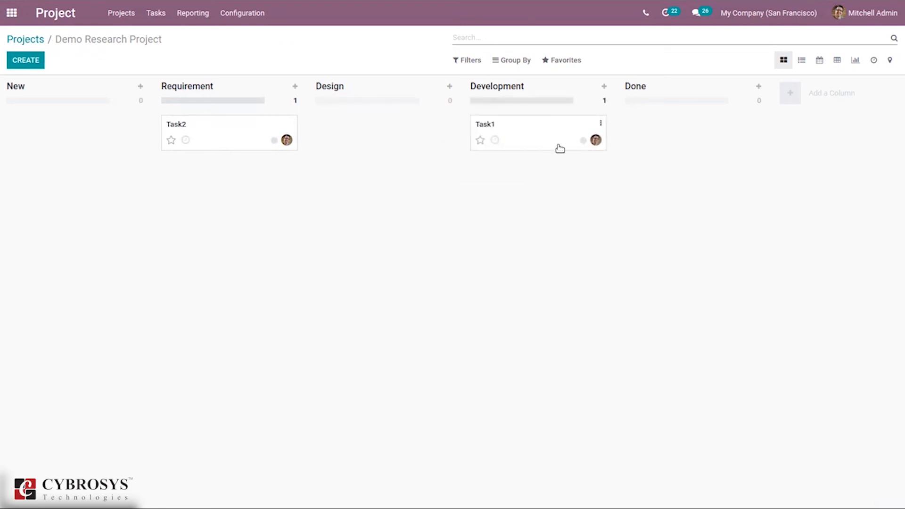
{"action": "left_click_drag", "start_coordinate": [537, 133], "coordinate": [693, 133]}
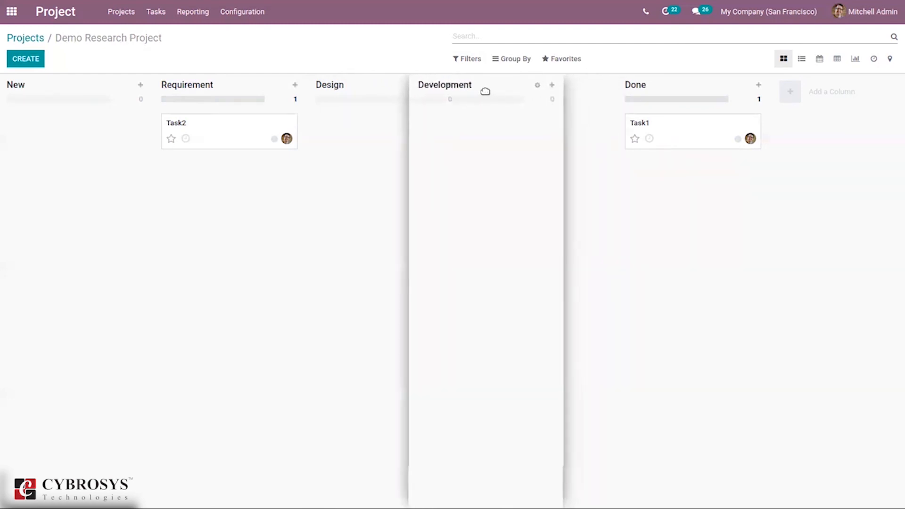
Drag the Development column header to sit before Design
{"action": "left_click_drag", "start_coordinate": [444, 85], "coordinate": [358, 85]}
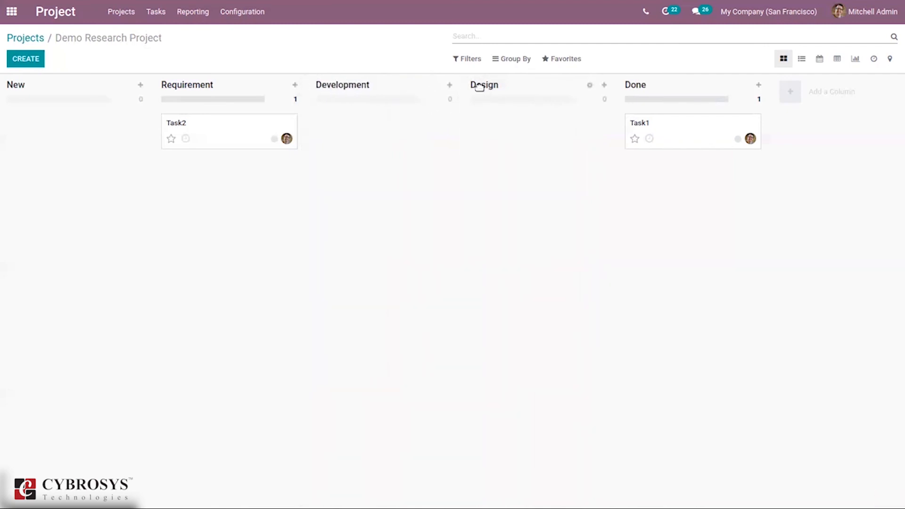
{"action": "mouse_move", "coordinate": [364, 90]}
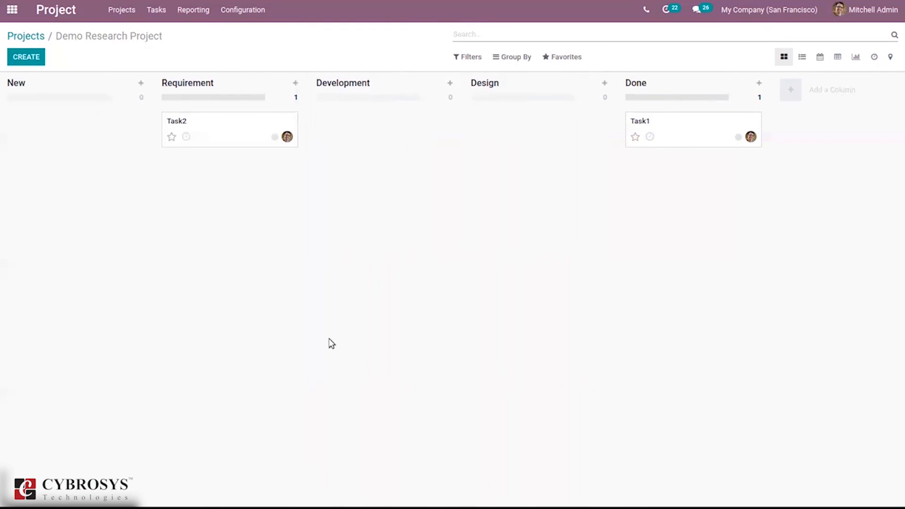
{"action": "mouse_move", "coordinate": [581, 497]}
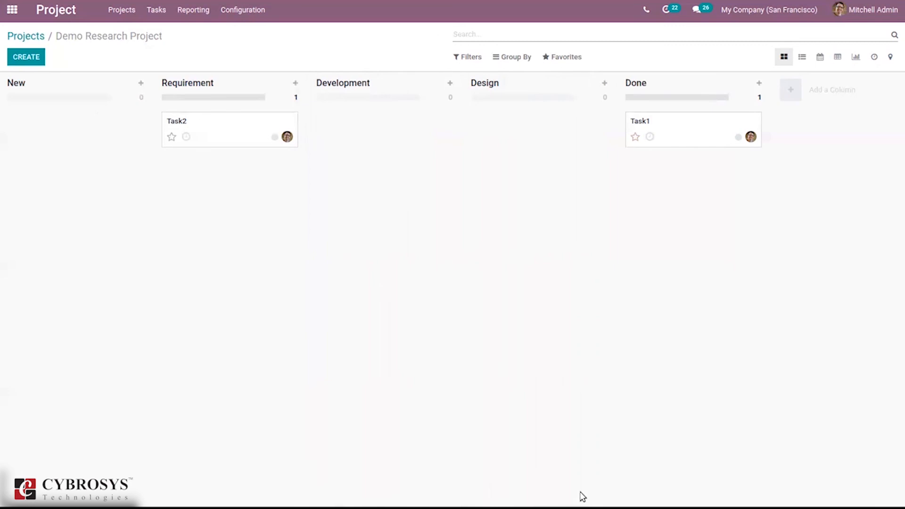